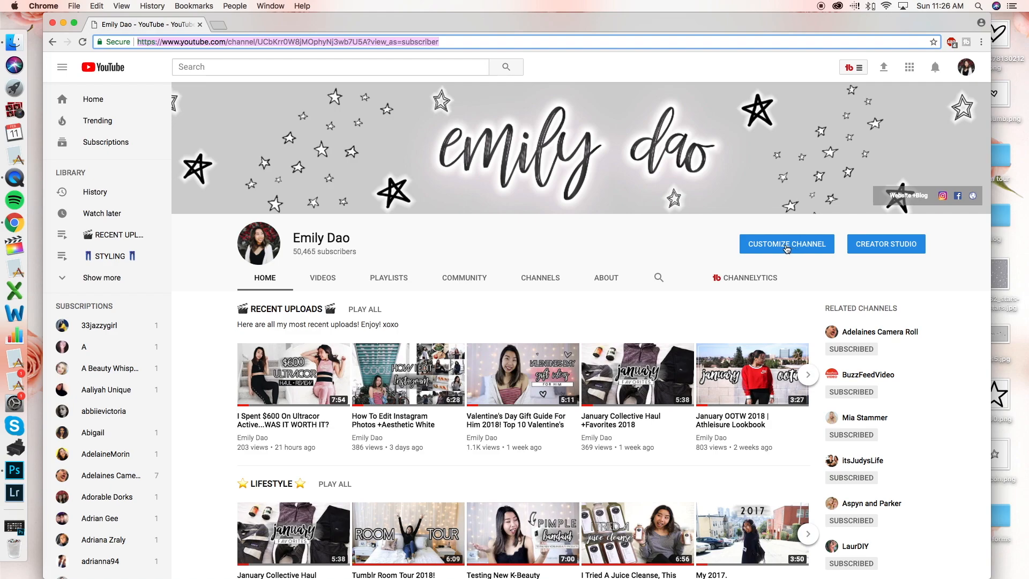
# Switch the channel page to its customize layout and open the Edit channel art upload window
pyautogui.click(786, 243)
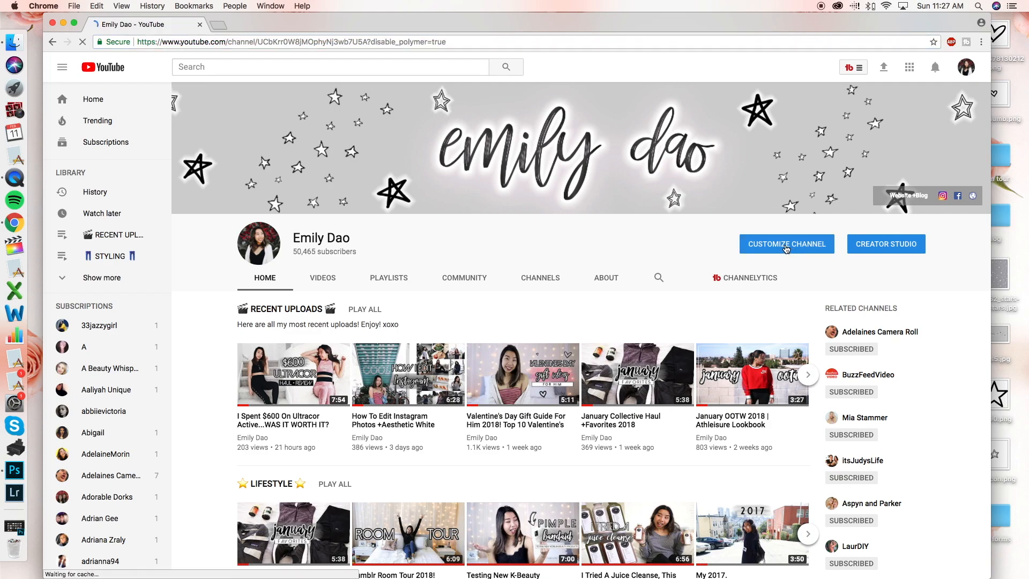
pyautogui.click(786, 243)
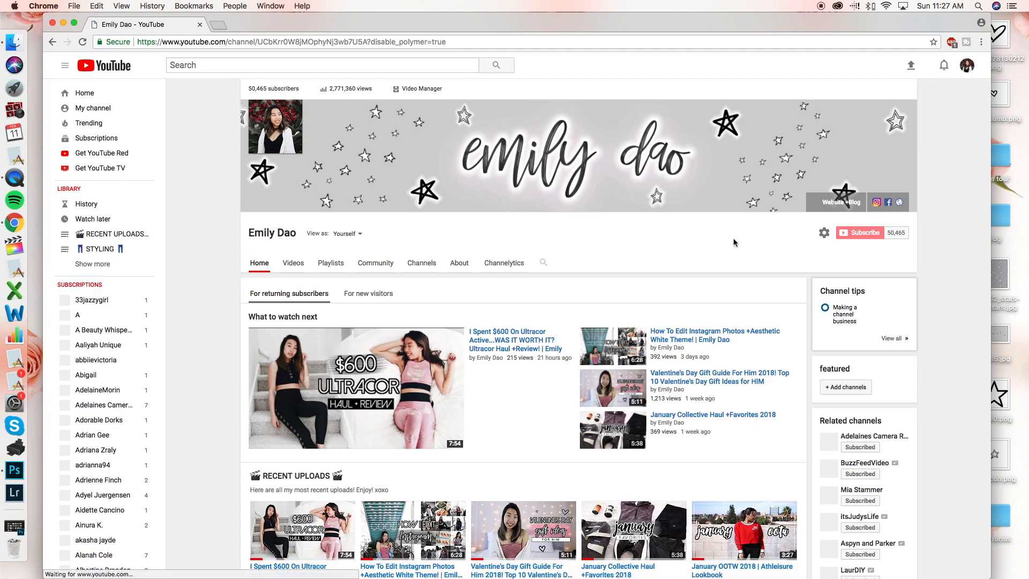
pyautogui.scroll(-3)
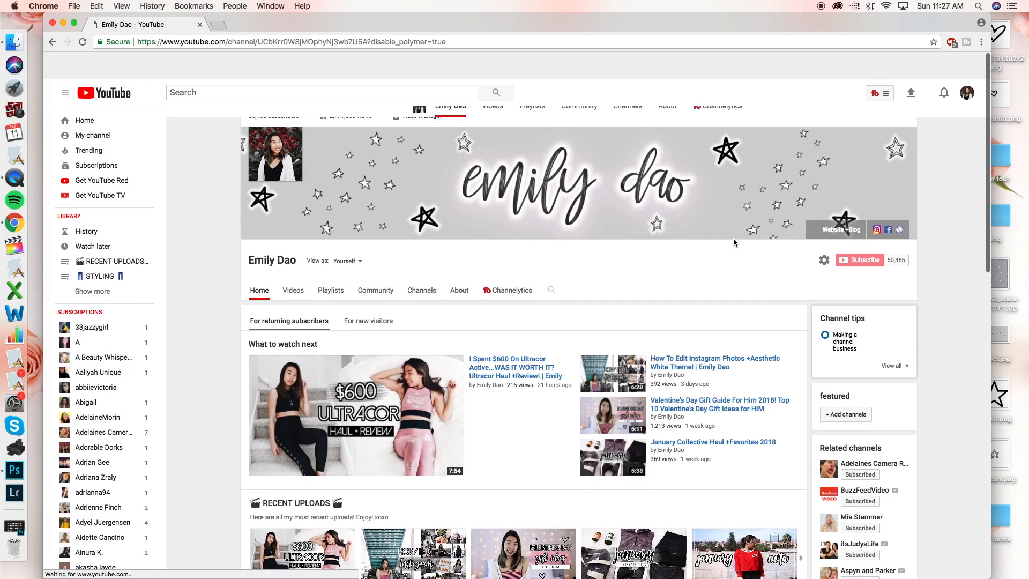
pyautogui.scroll(3)
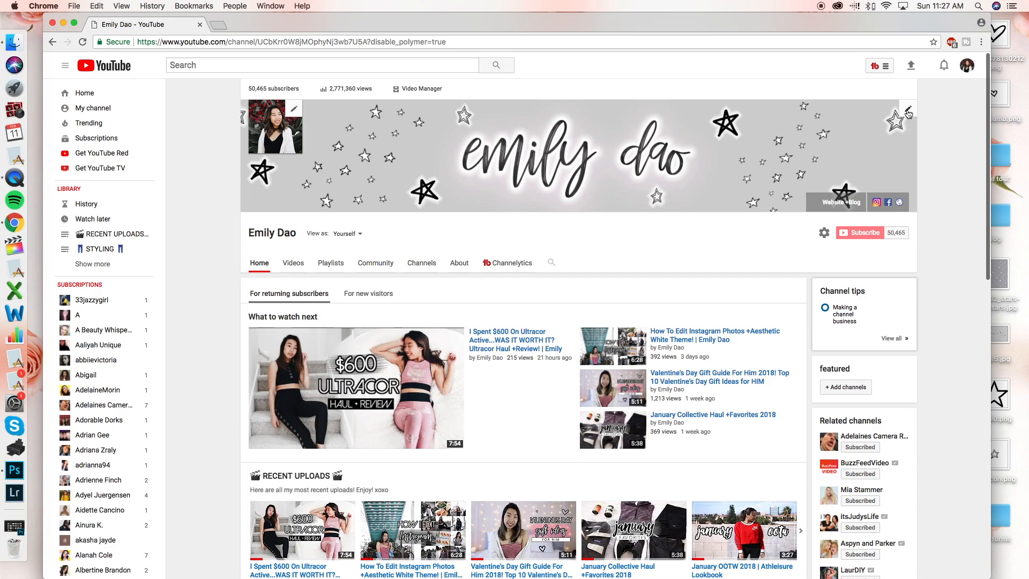
pyautogui.click(907, 108)
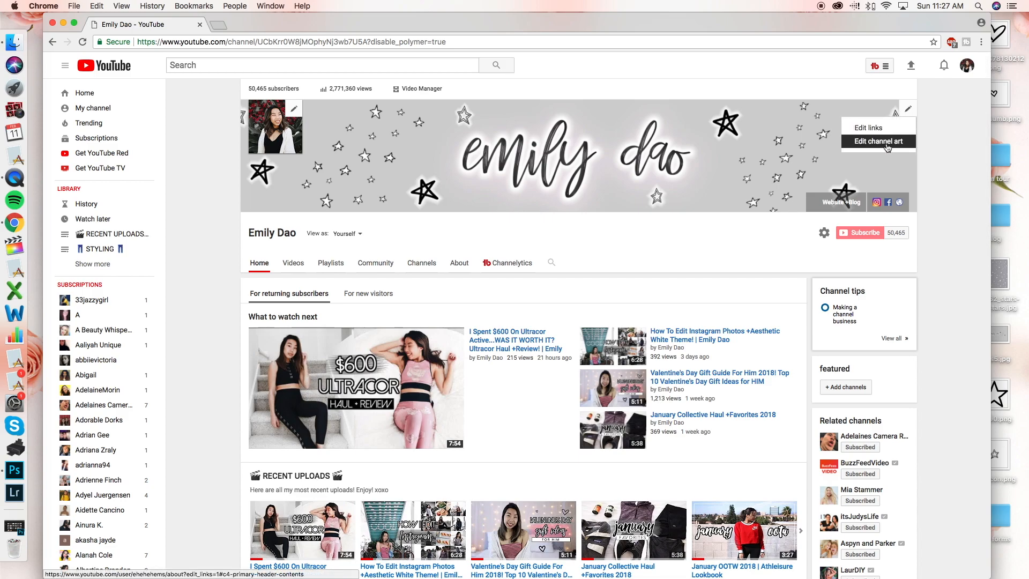
pyautogui.click(878, 141)
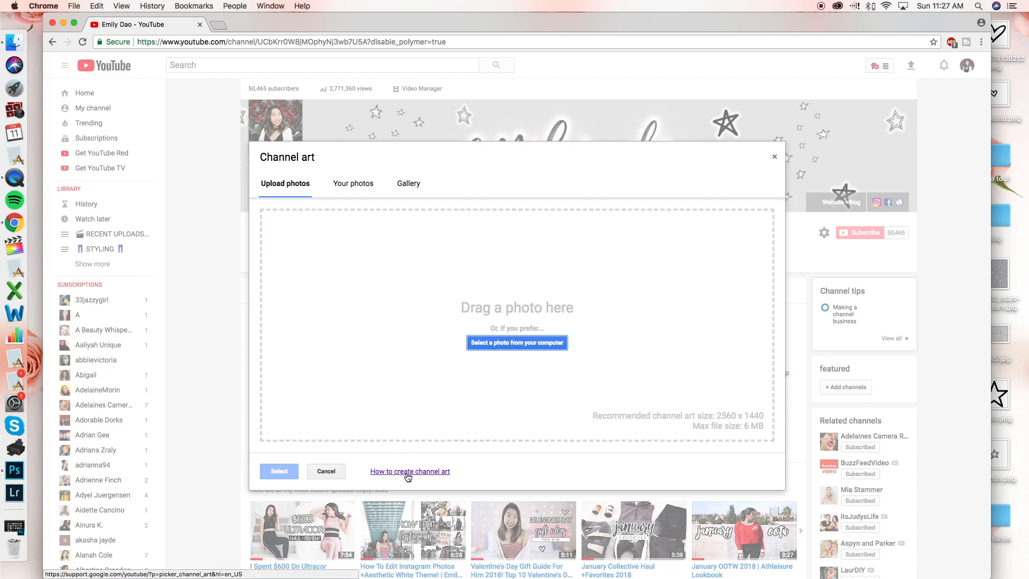
# Review the 'Image size & file guidelines' in YouTube Help and download the Channel Art Templates
pyautogui.click(409, 471)
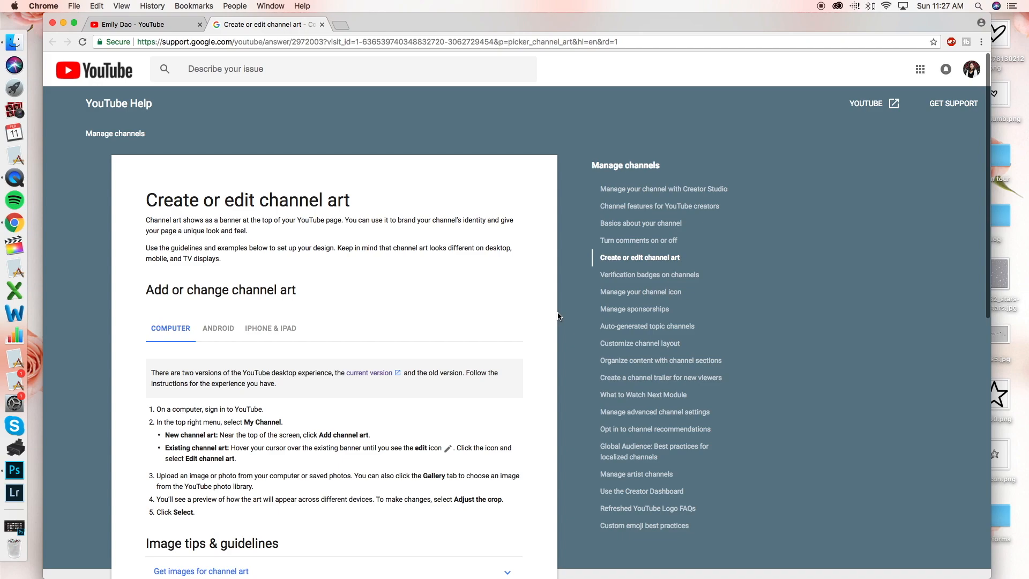
pyautogui.scroll(-3)
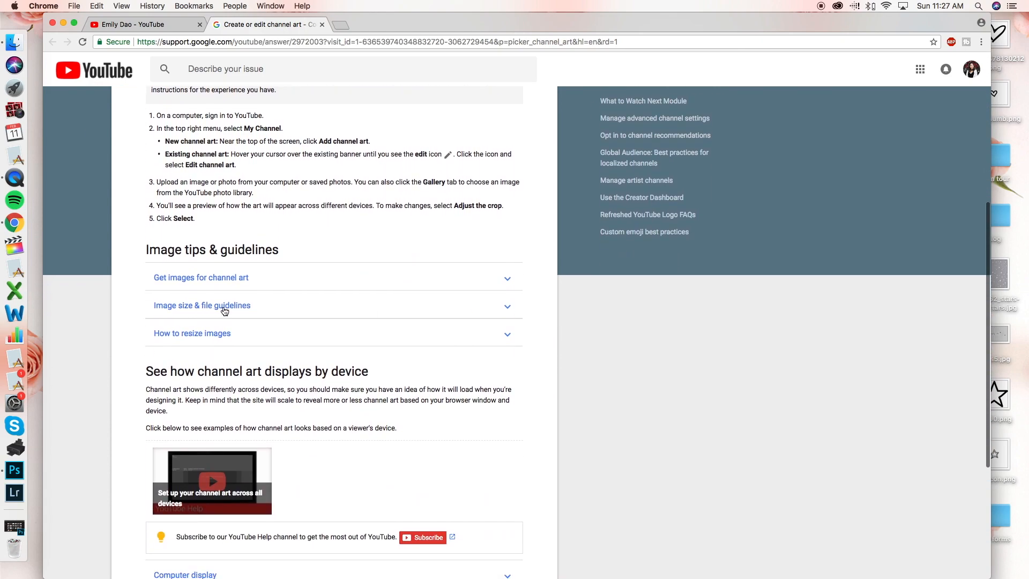
pyautogui.click(202, 305)
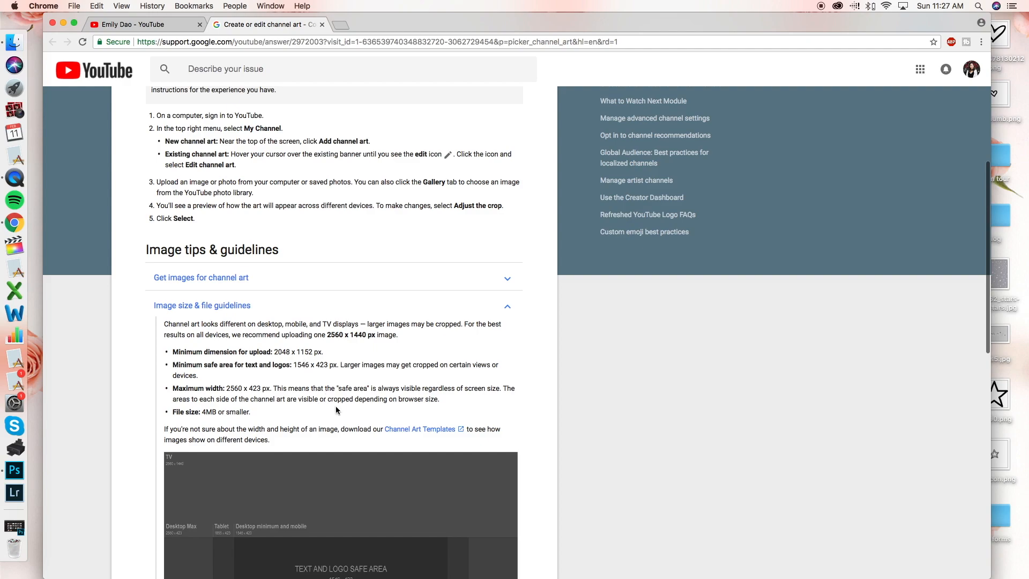
pyautogui.moveTo(420, 430)
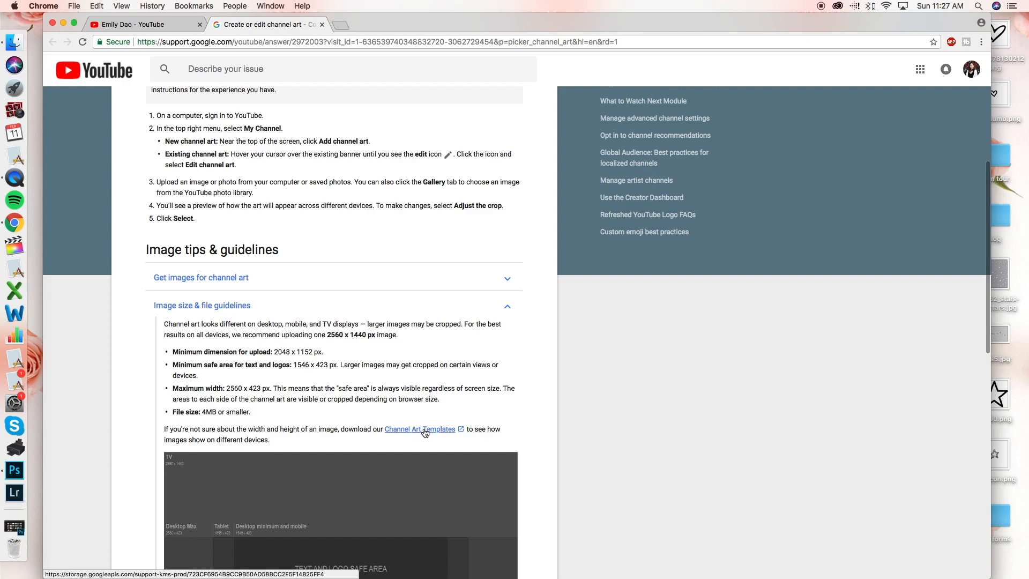
pyautogui.click(420, 429)
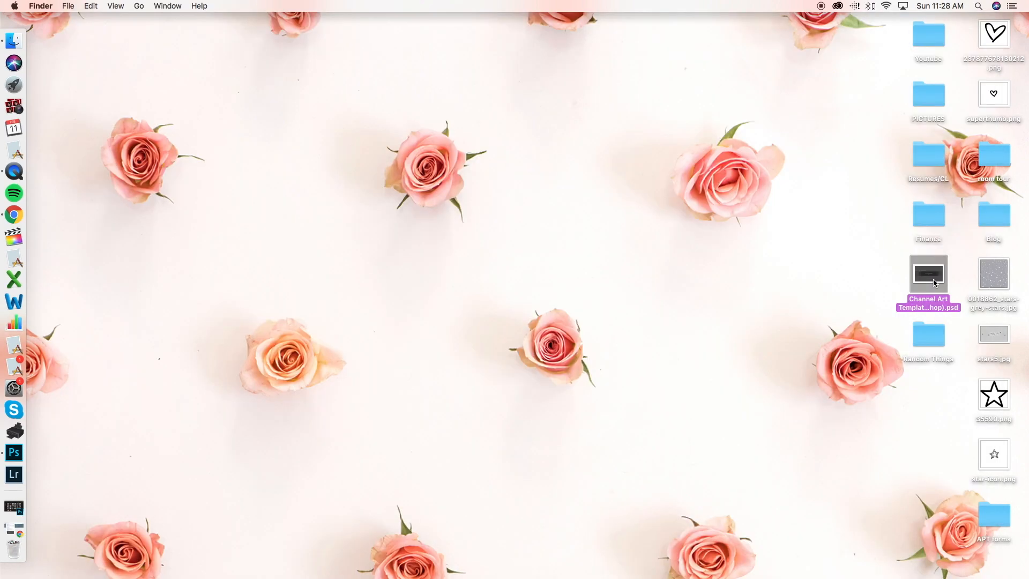
pyautogui.moveTo(380, 336)
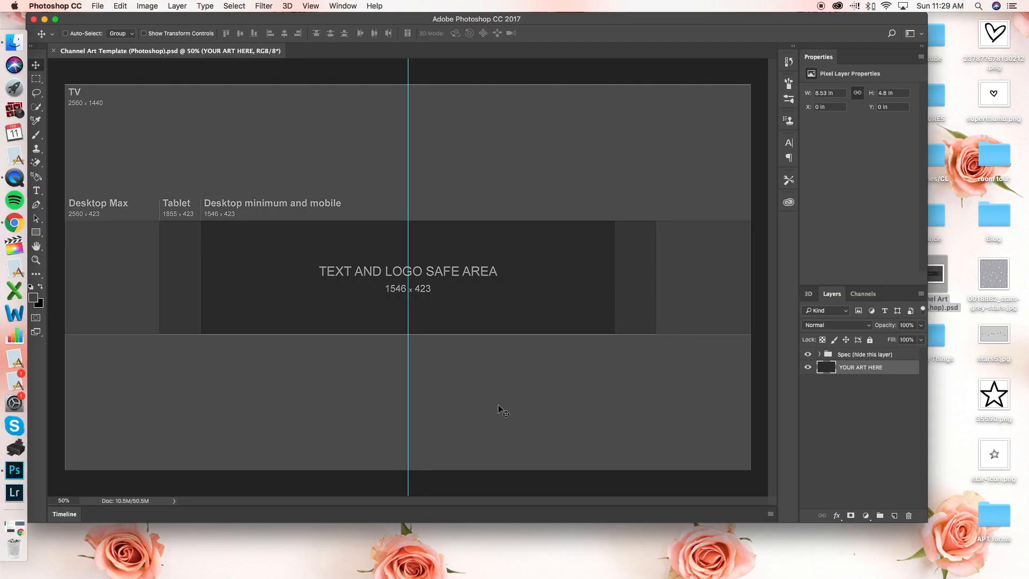
pyautogui.moveTo(632, 394)
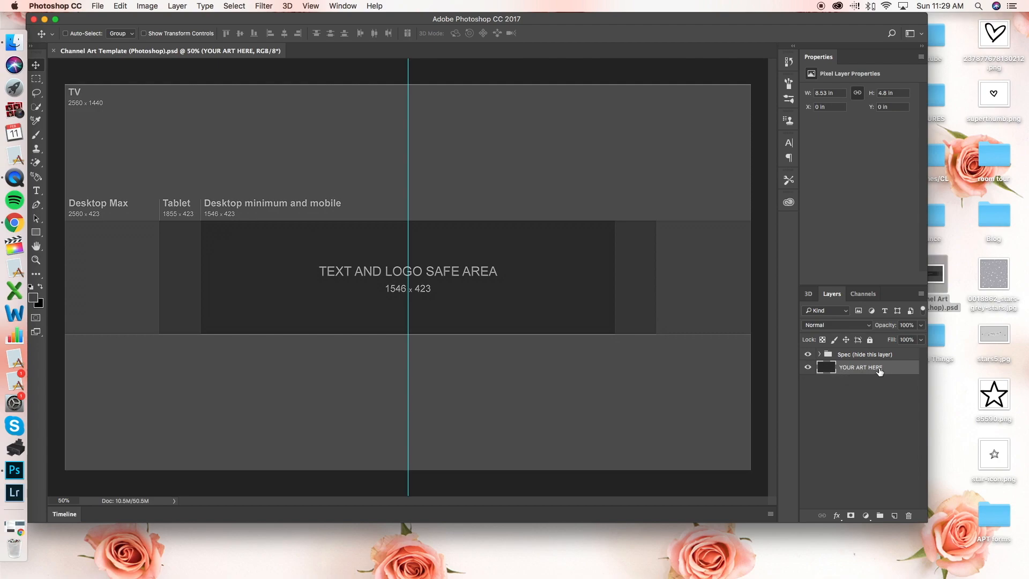
# In the Channel Art Template's Spec group, hide the TEXT AND LOGO SAFE AREA label layer
pyautogui.click(819, 354)
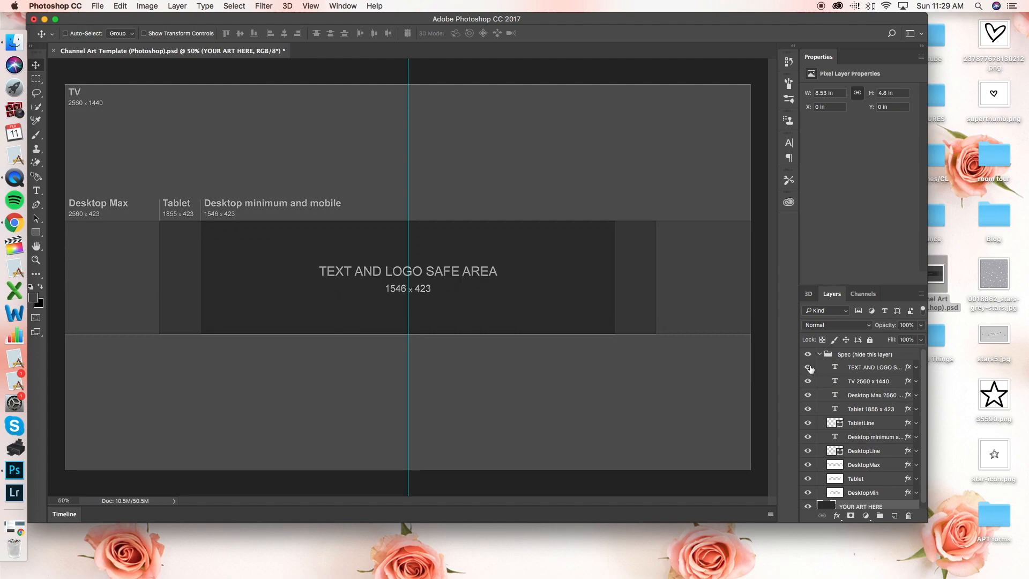
pyautogui.click(808, 366)
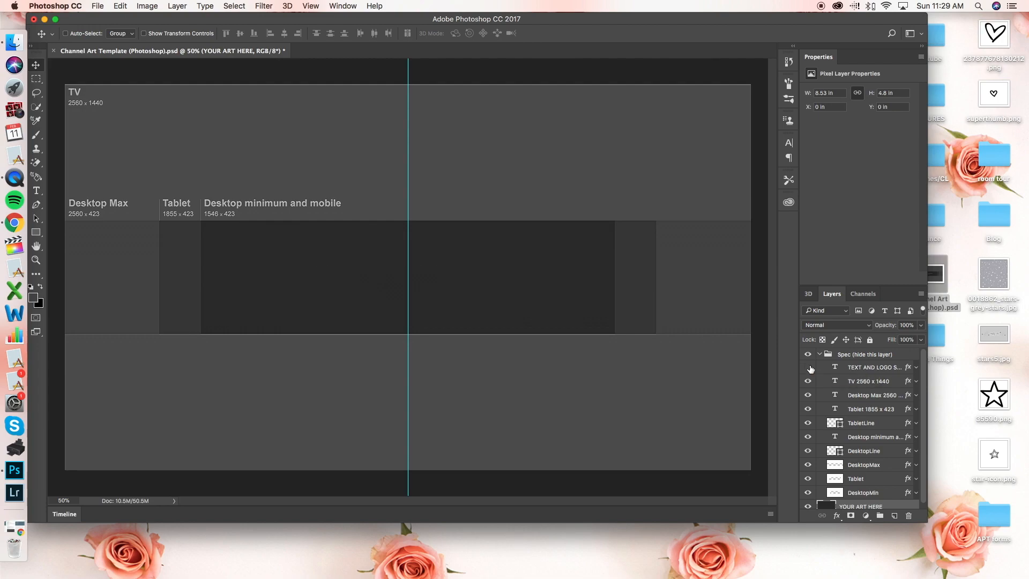
pyautogui.click(819, 354)
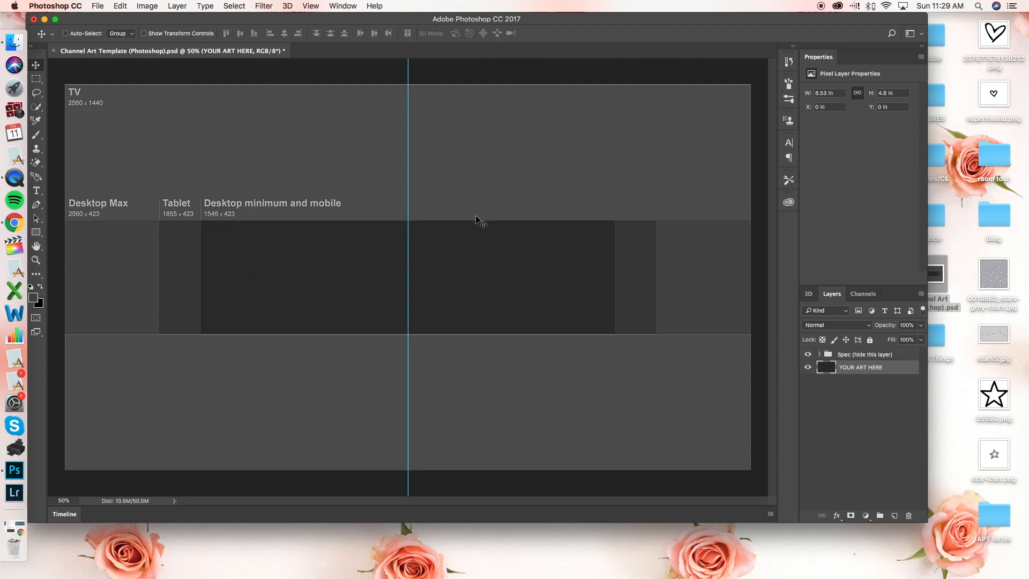
pyautogui.moveTo(42, 197)
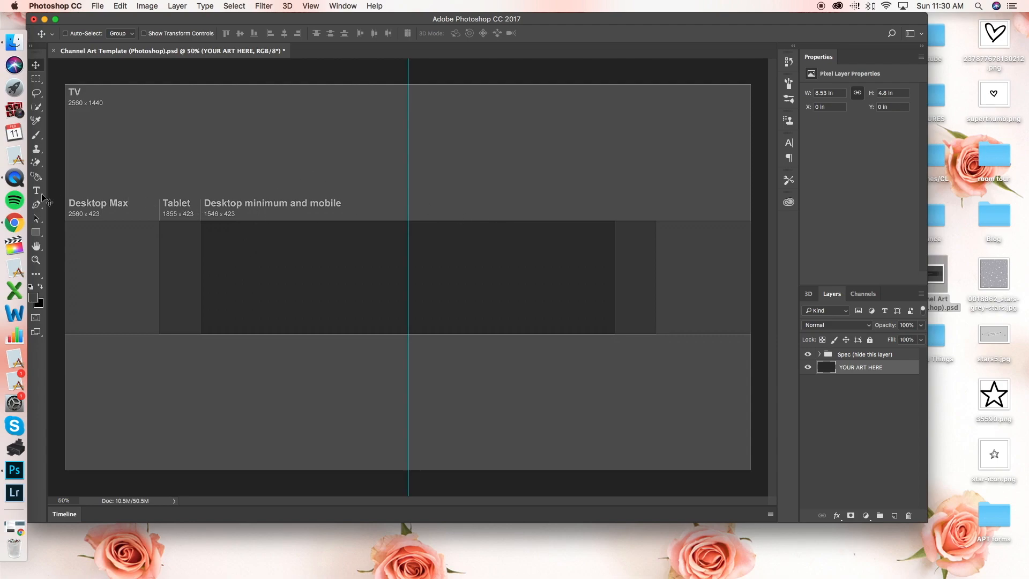
pyautogui.click(36, 190)
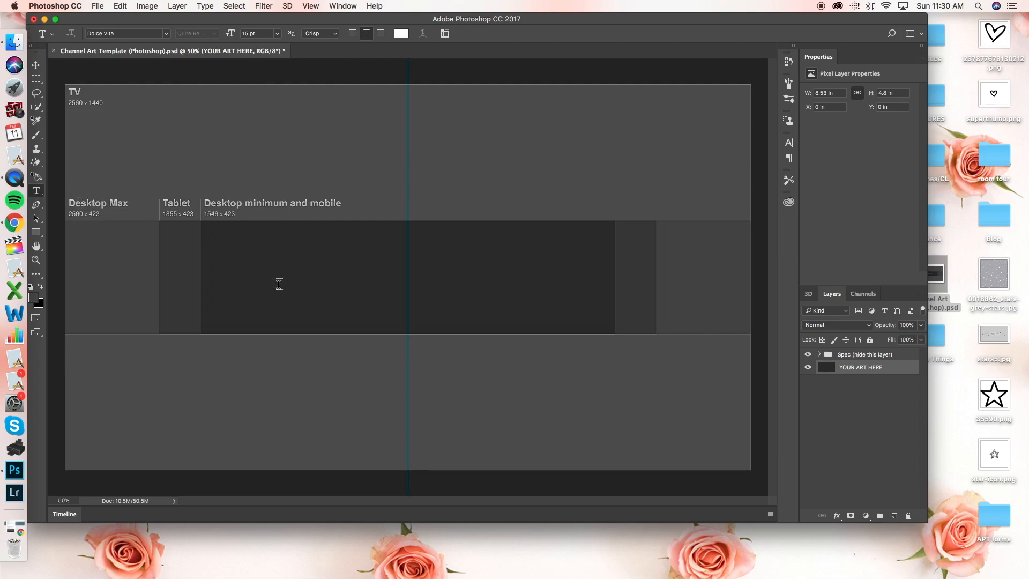
pyautogui.moveTo(300, 272)
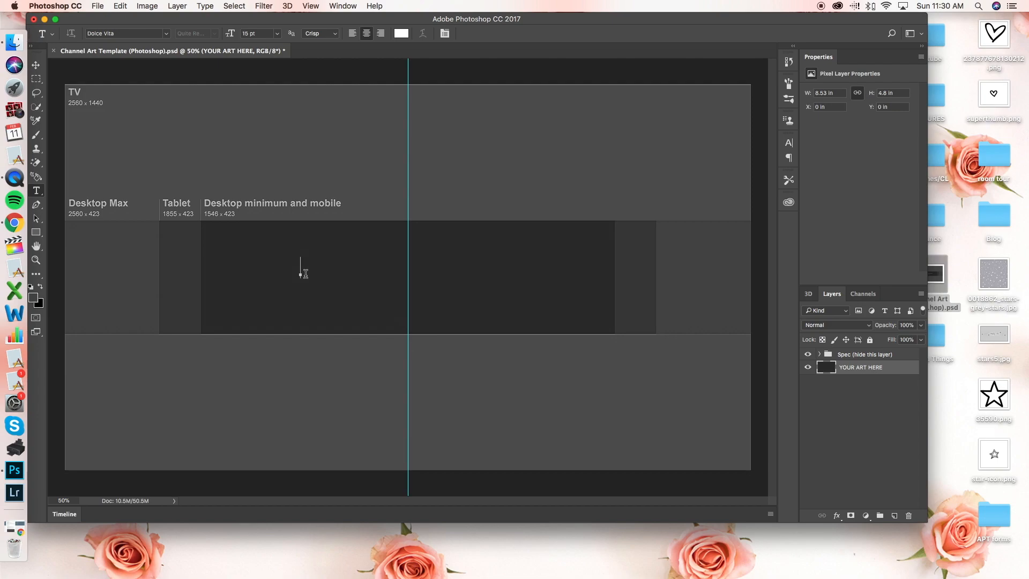
pyautogui.click(301, 272)
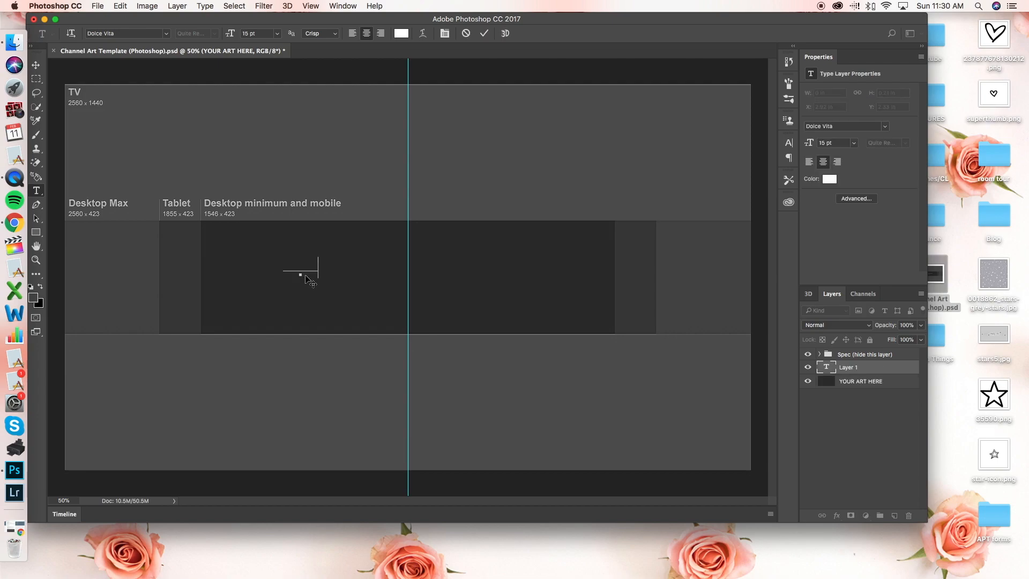
pyautogui.write('EMILY DAO')
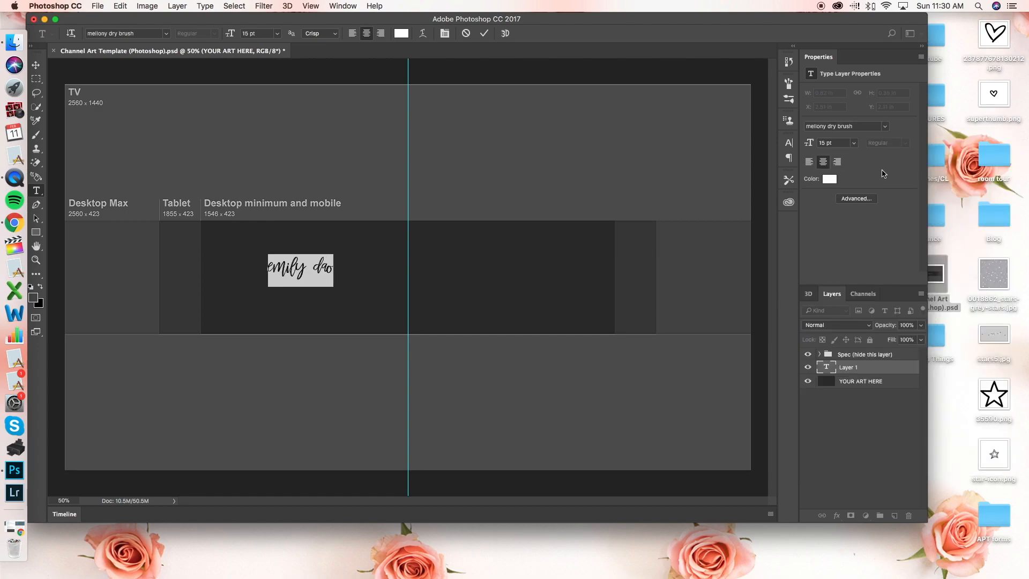
pyautogui.tripleClick(833, 143)
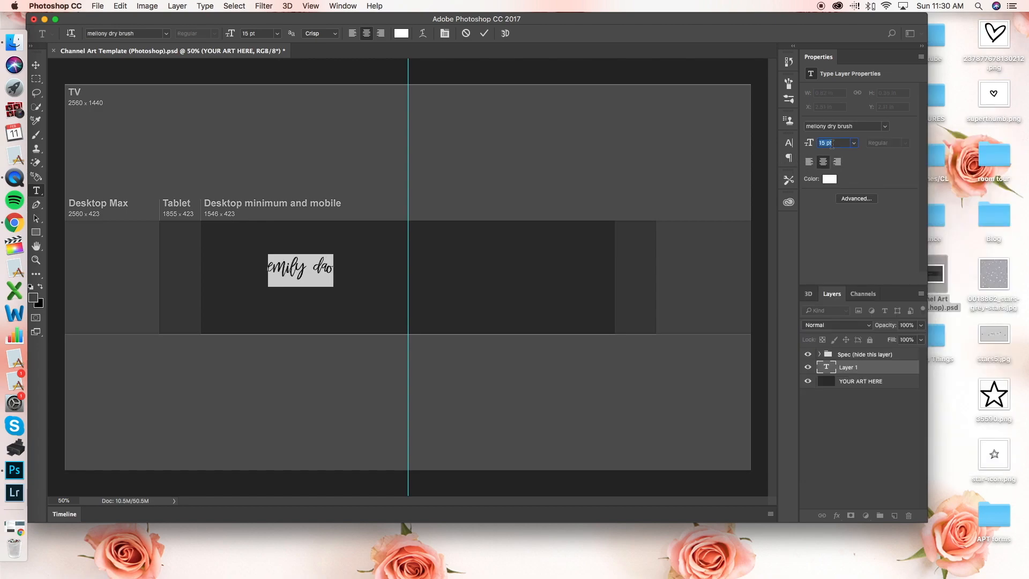
pyautogui.write('25')
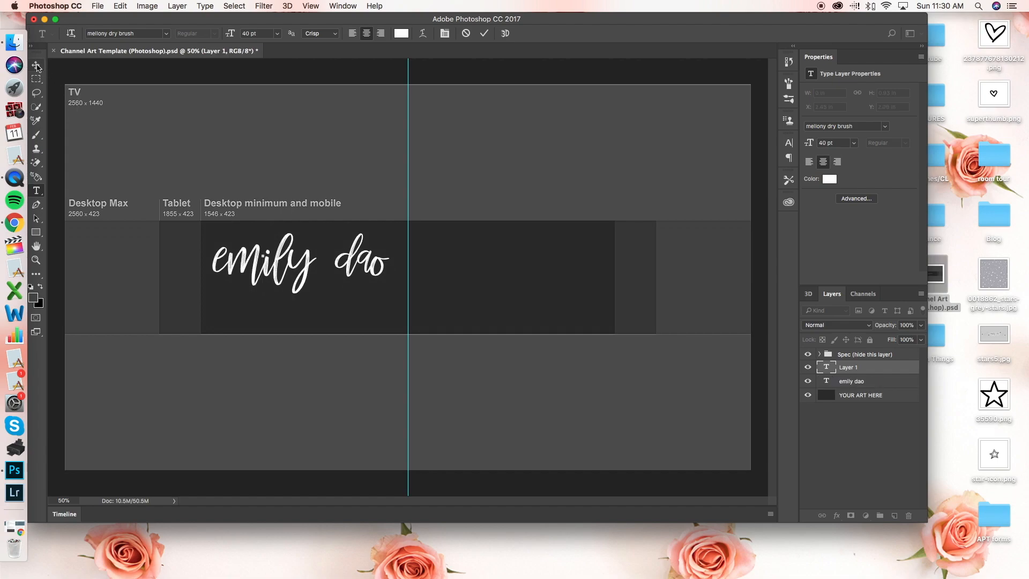
pyautogui.click(36, 65)
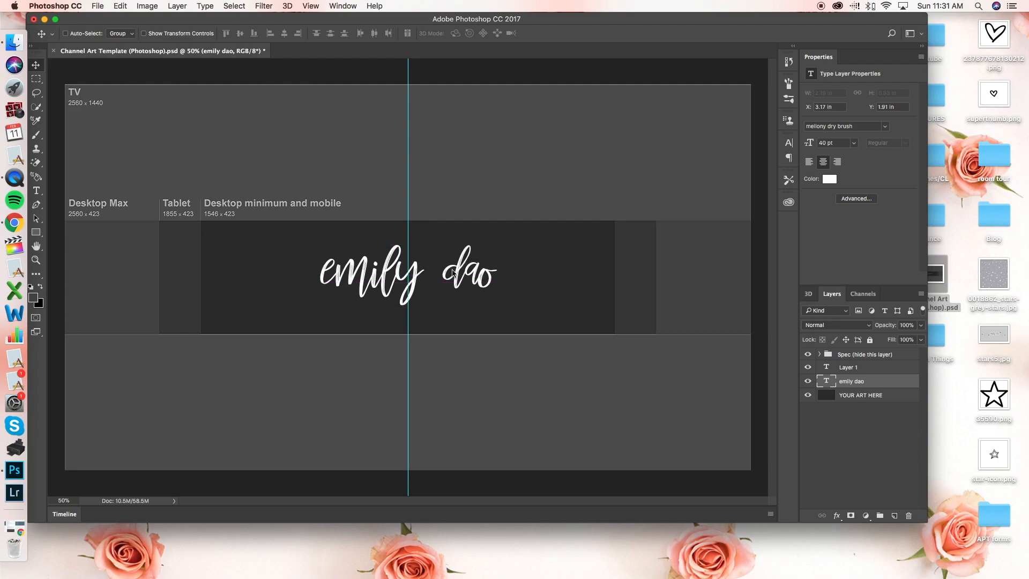
pyautogui.click(848, 367)
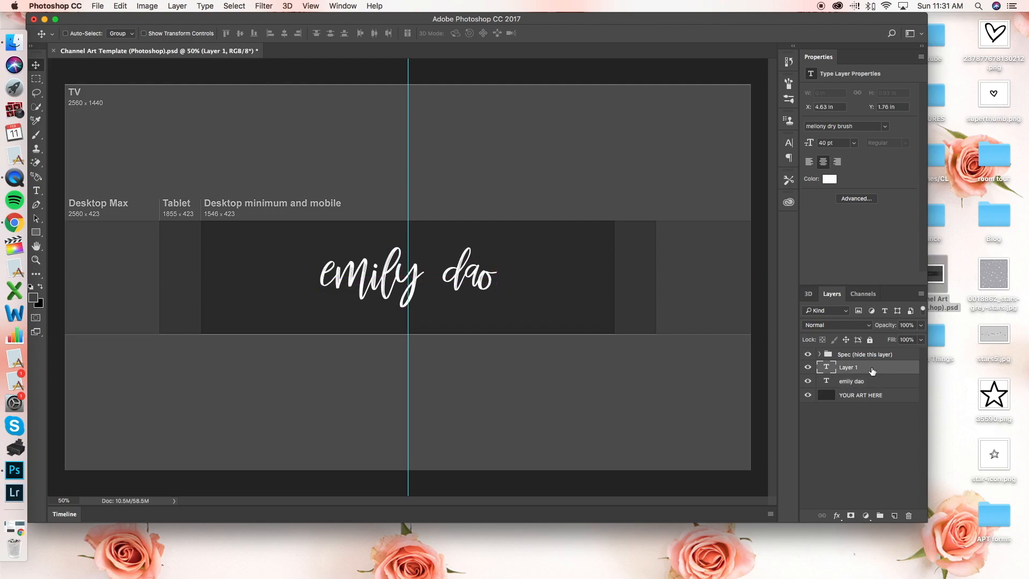
pyautogui.click(848, 367)
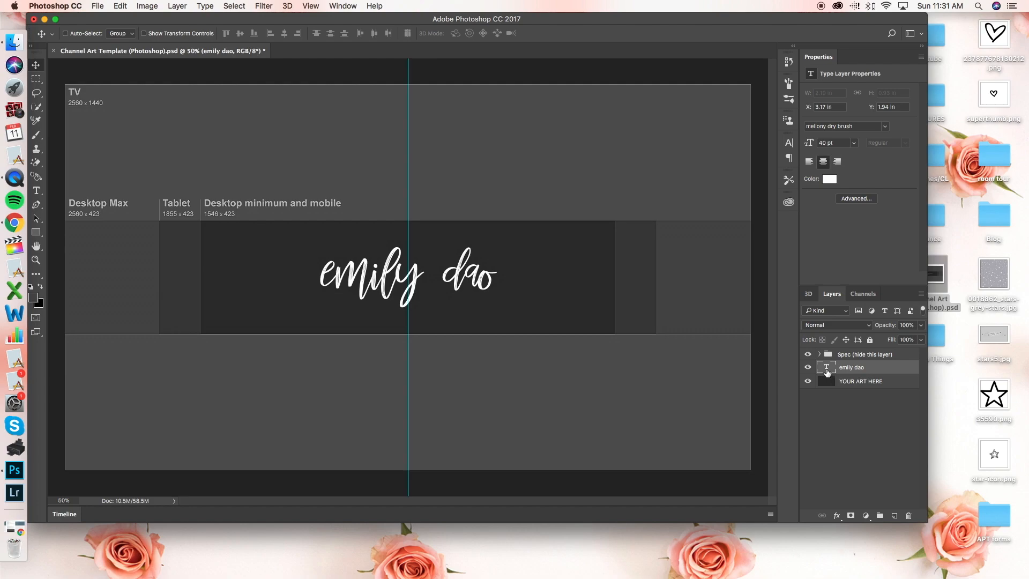
pyautogui.rightClick(825, 367)
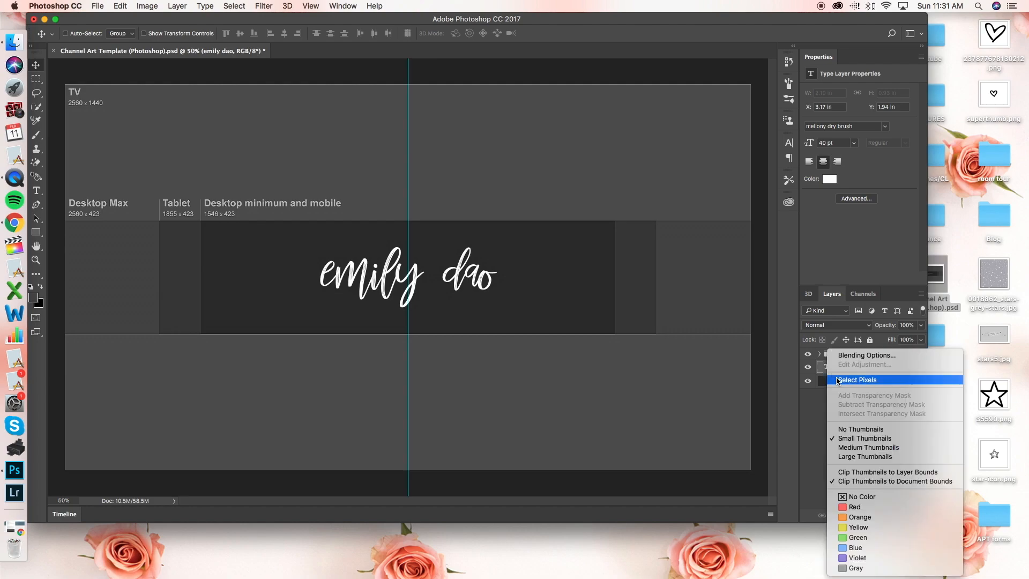
pyautogui.click(857, 380)
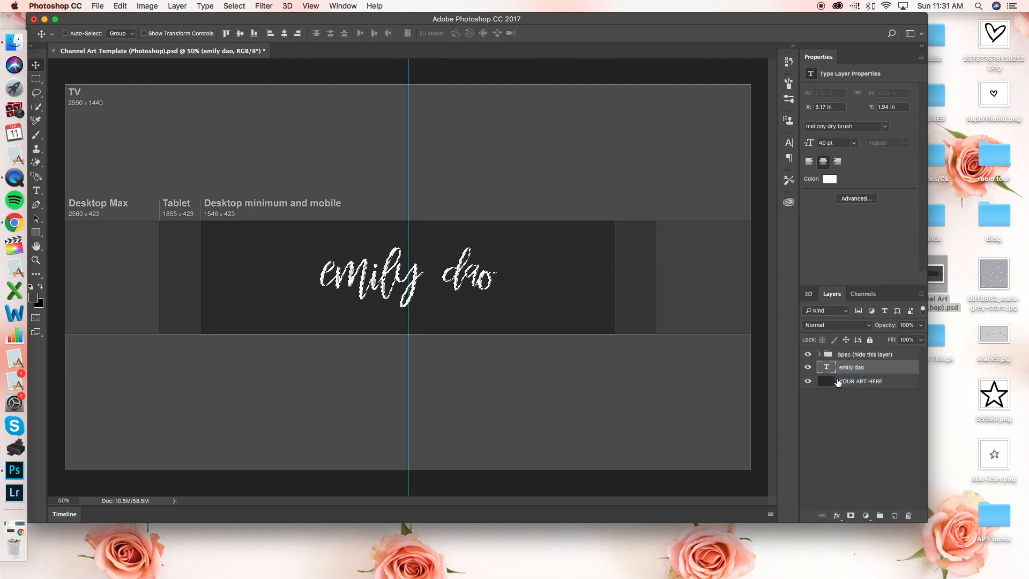
# Convert the selection into an 18-pixel border
pyautogui.click(234, 5)
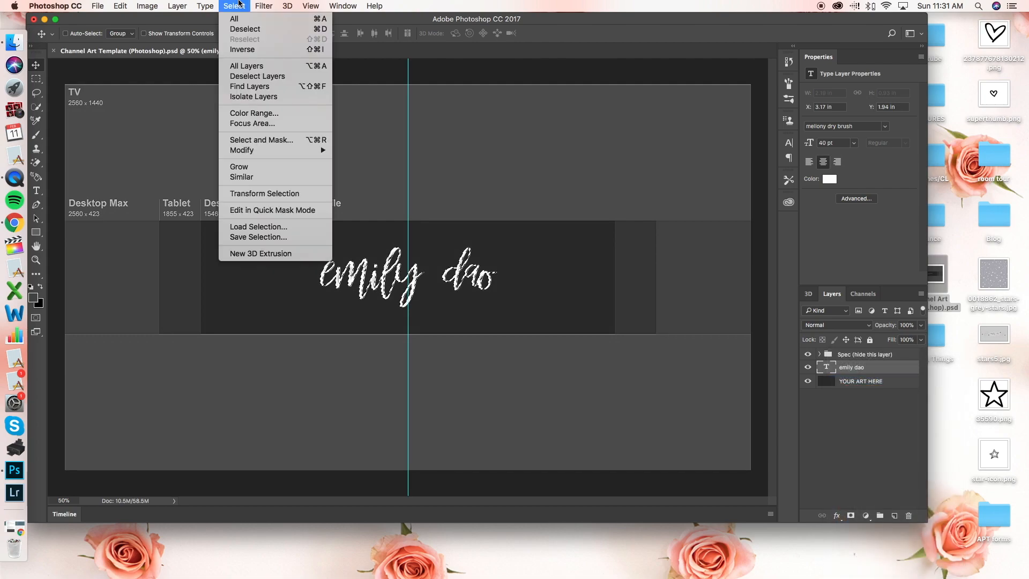
pyautogui.moveTo(250, 150)
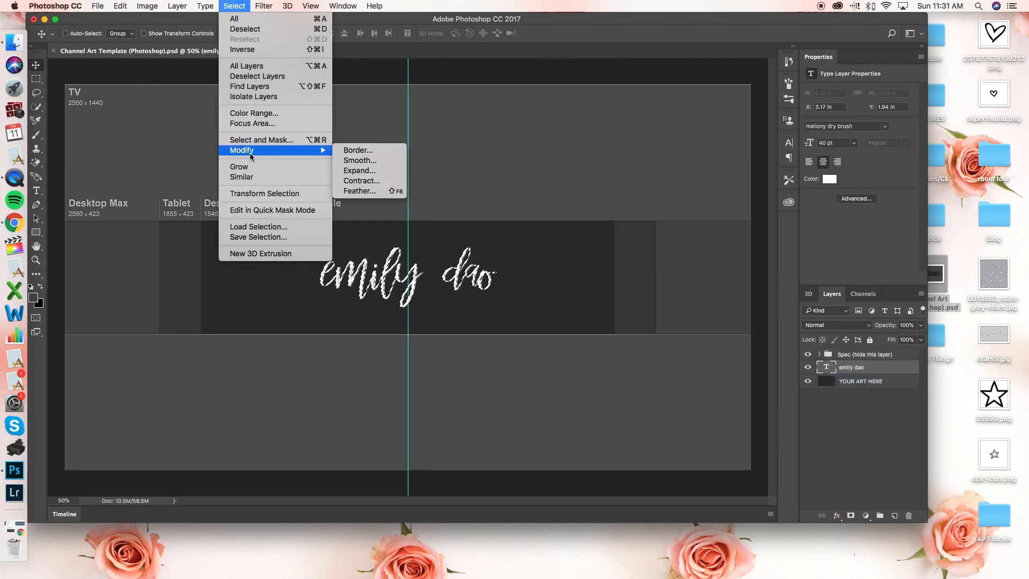
pyautogui.moveTo(357, 150)
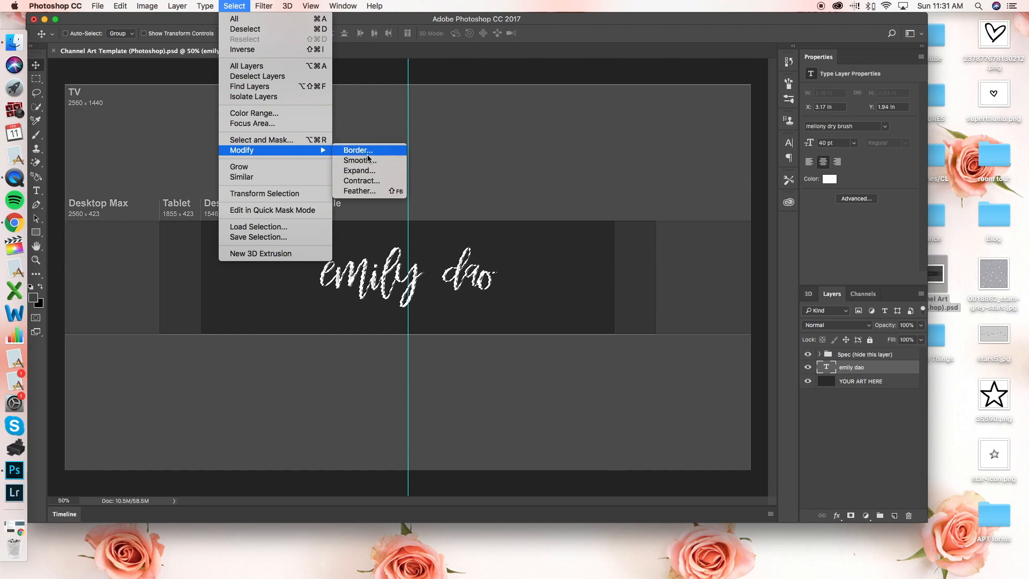
pyautogui.moveTo(361, 181)
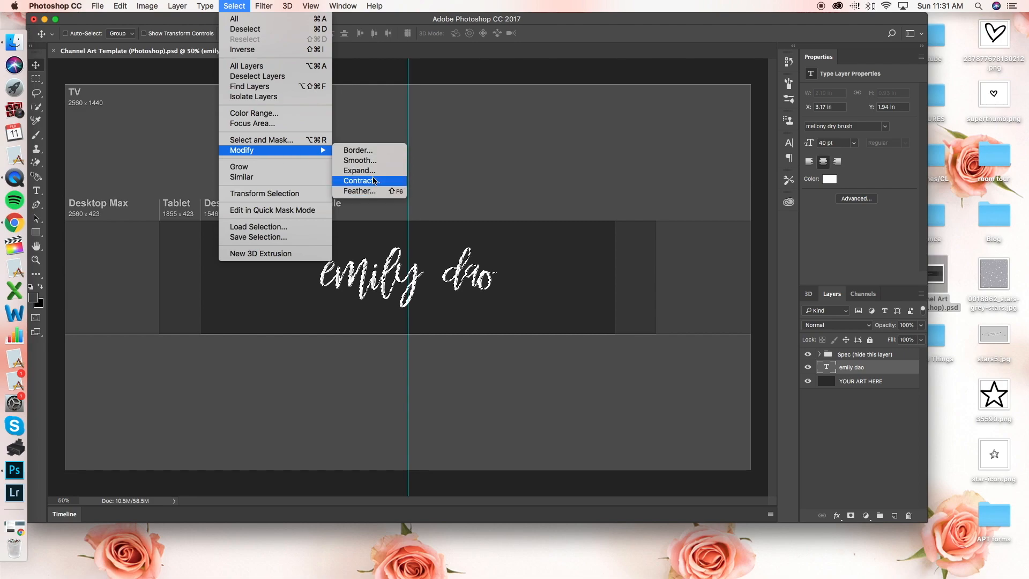
pyautogui.moveTo(359, 160)
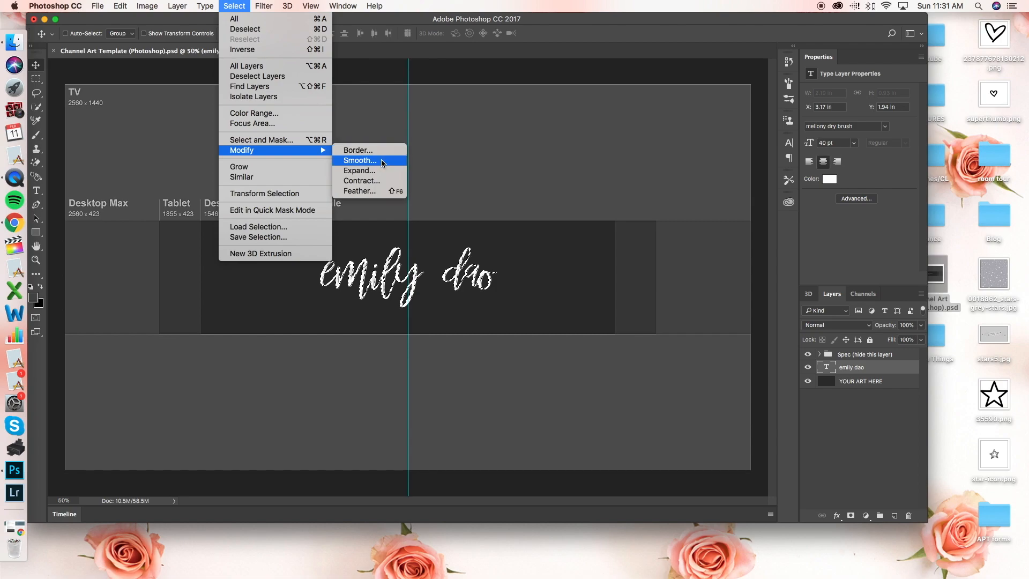
pyautogui.click(357, 150)
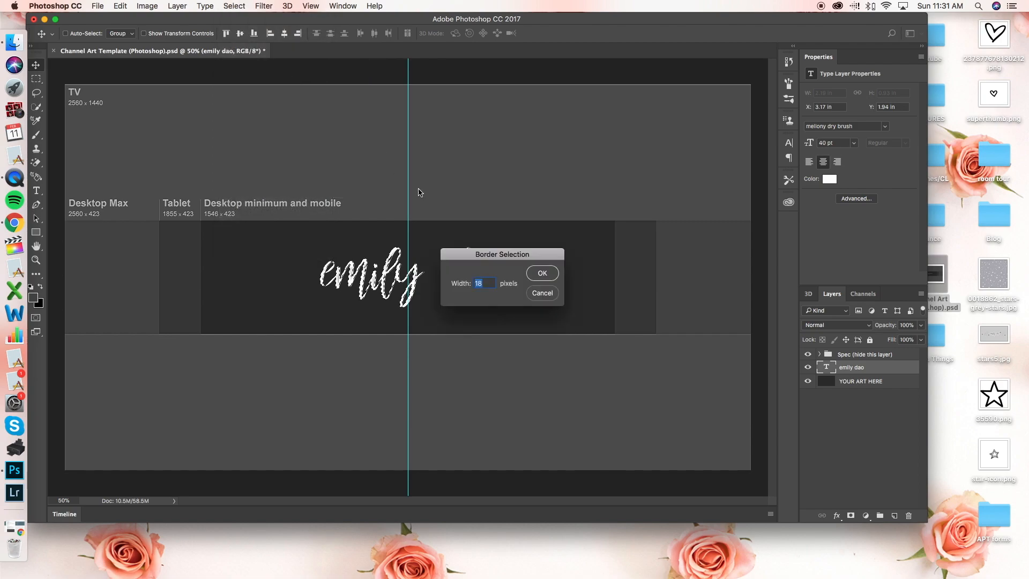
pyautogui.moveTo(538, 274)
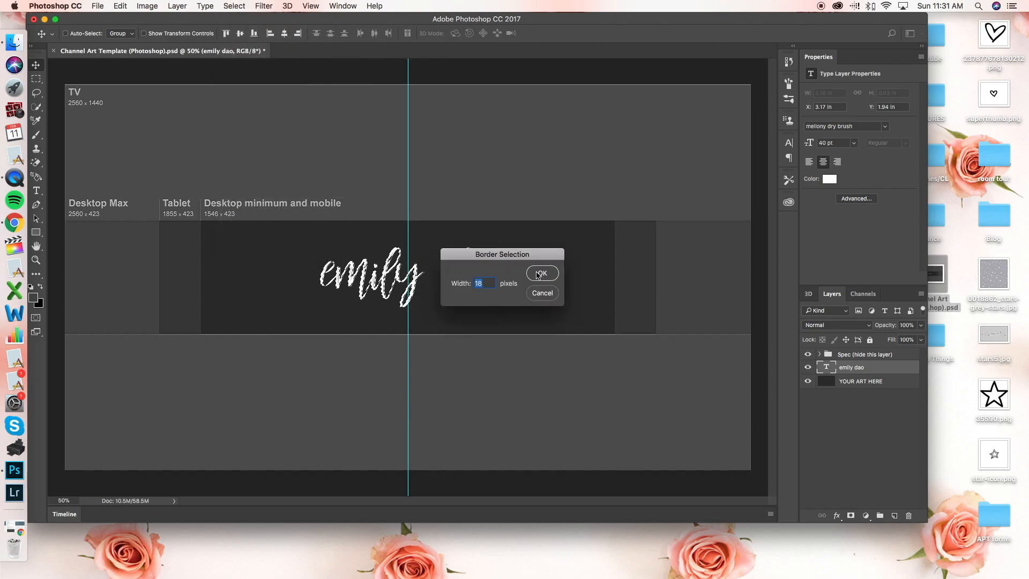
pyautogui.click(541, 273)
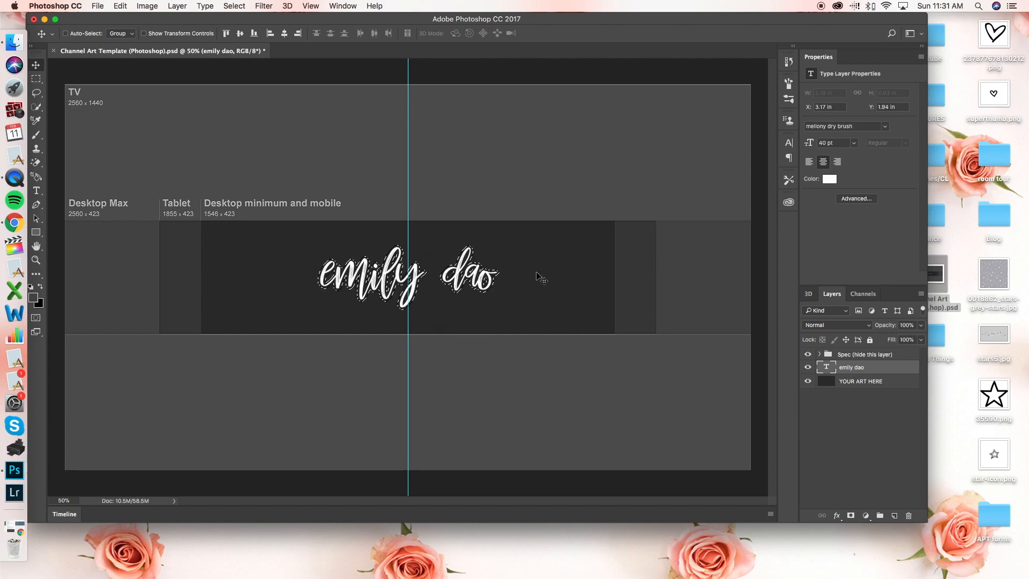
pyautogui.moveTo(589, 331)
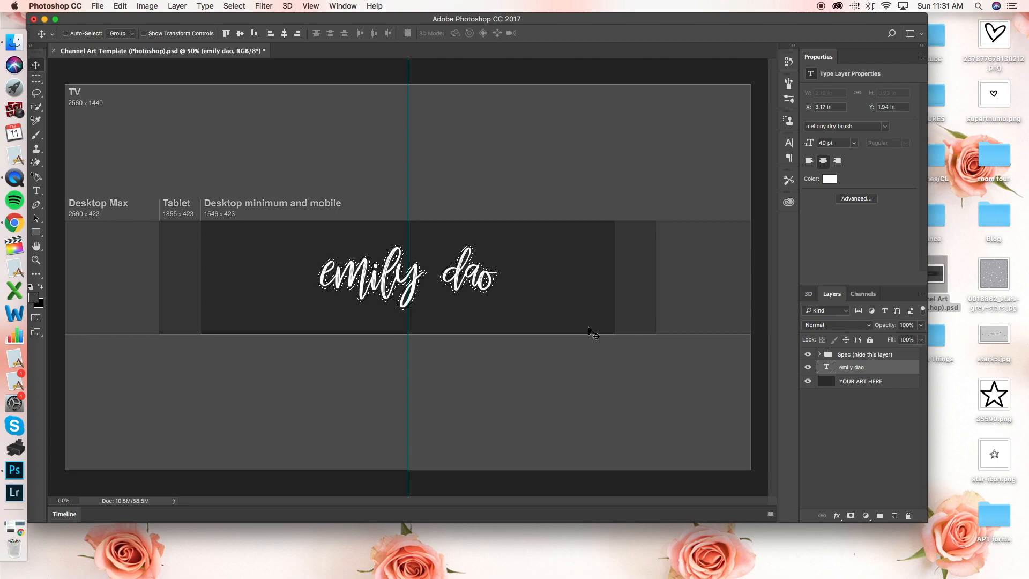
pyautogui.moveTo(901, 521)
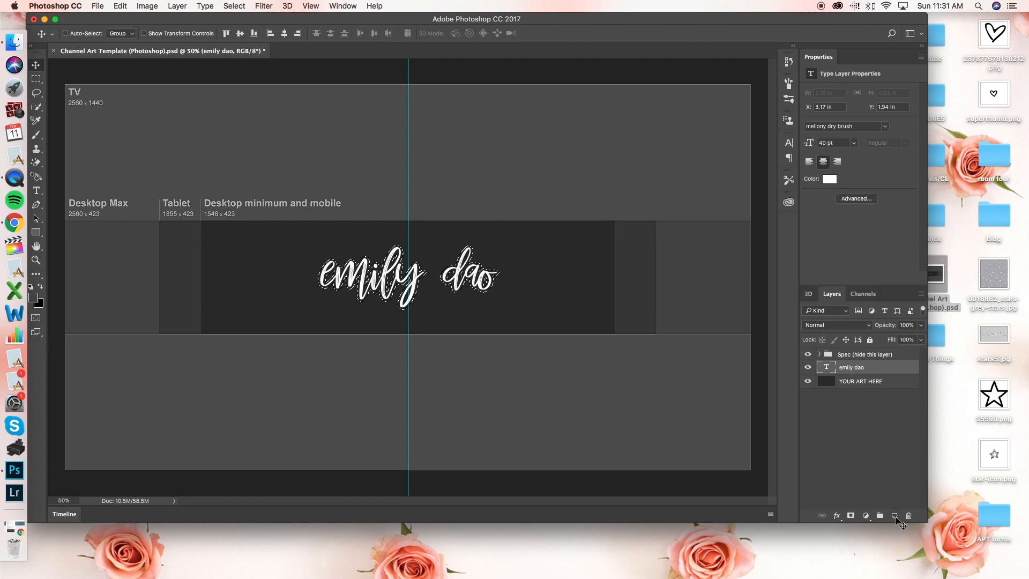
pyautogui.click(894, 515)
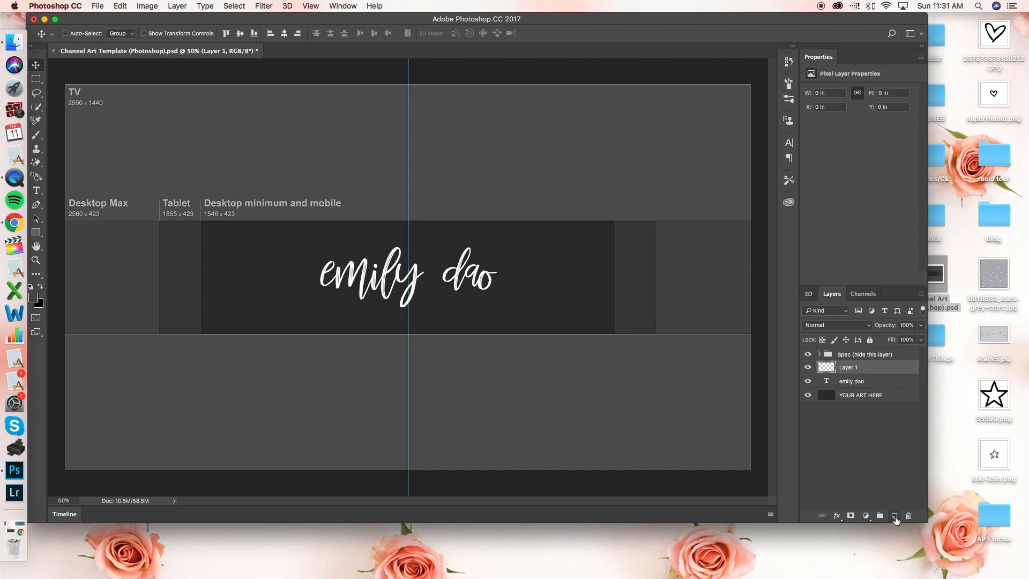
pyautogui.click(894, 515)
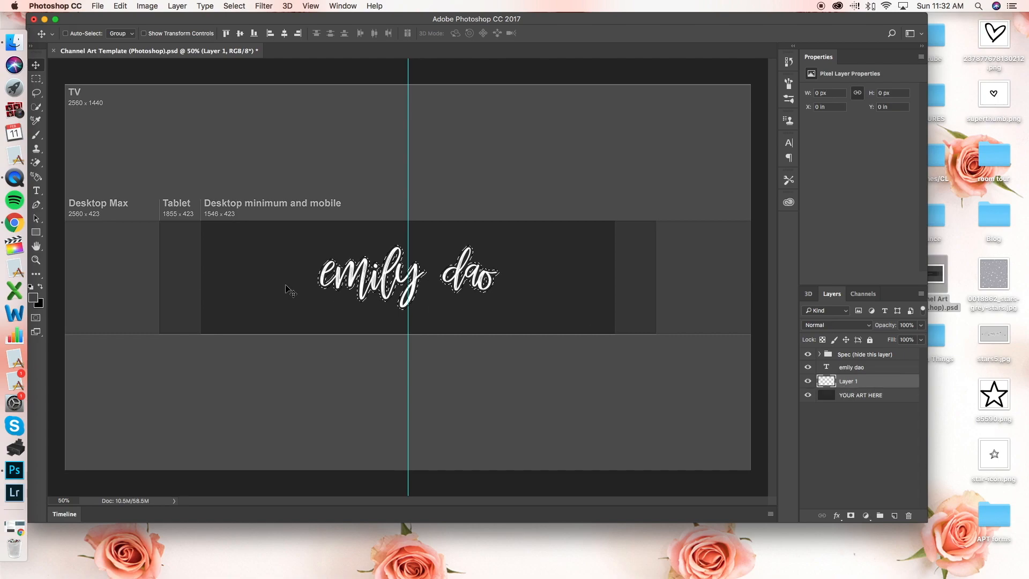
pyautogui.moveTo(36, 305)
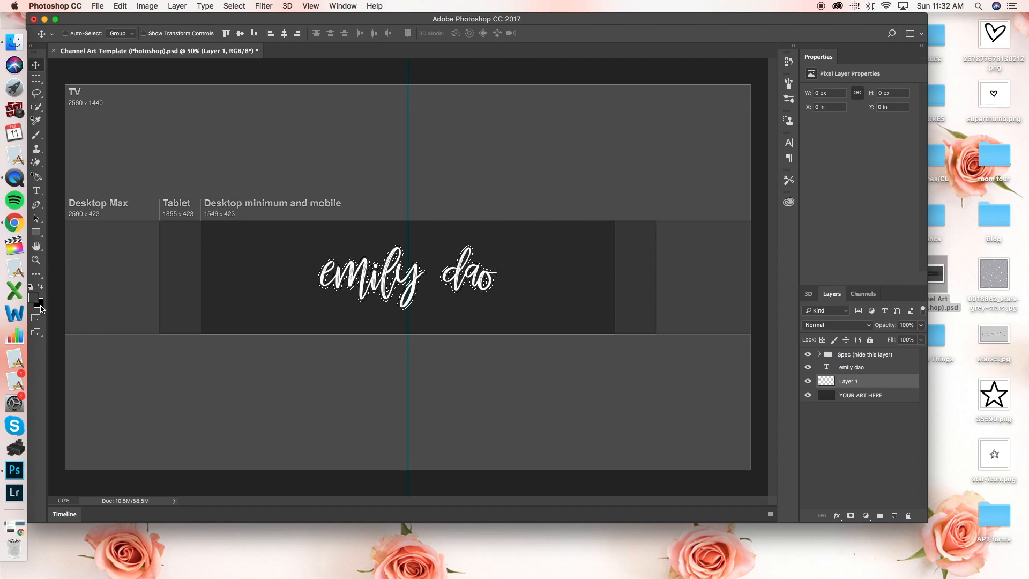
pyautogui.click(120, 5)
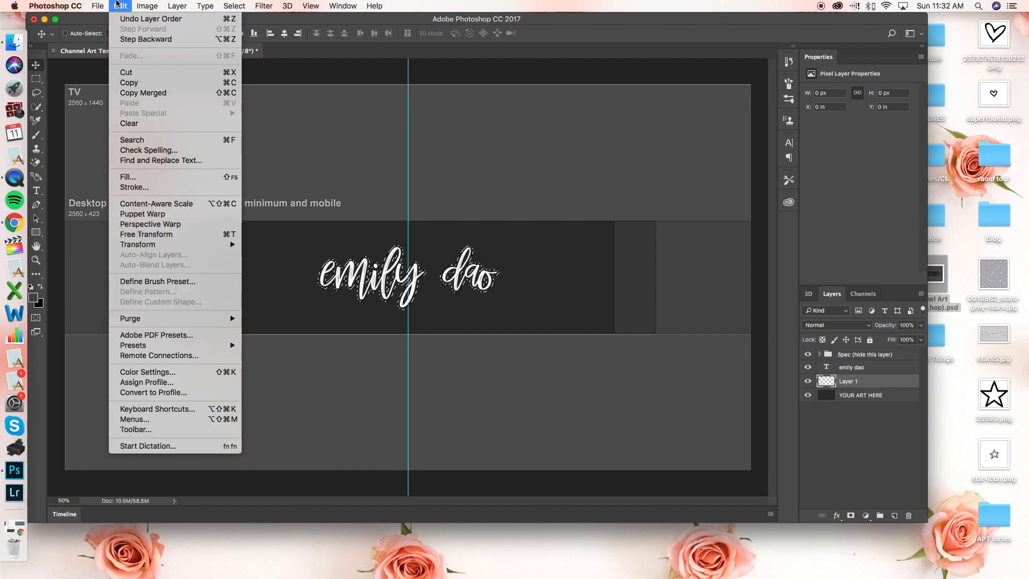
pyautogui.moveTo(128, 176)
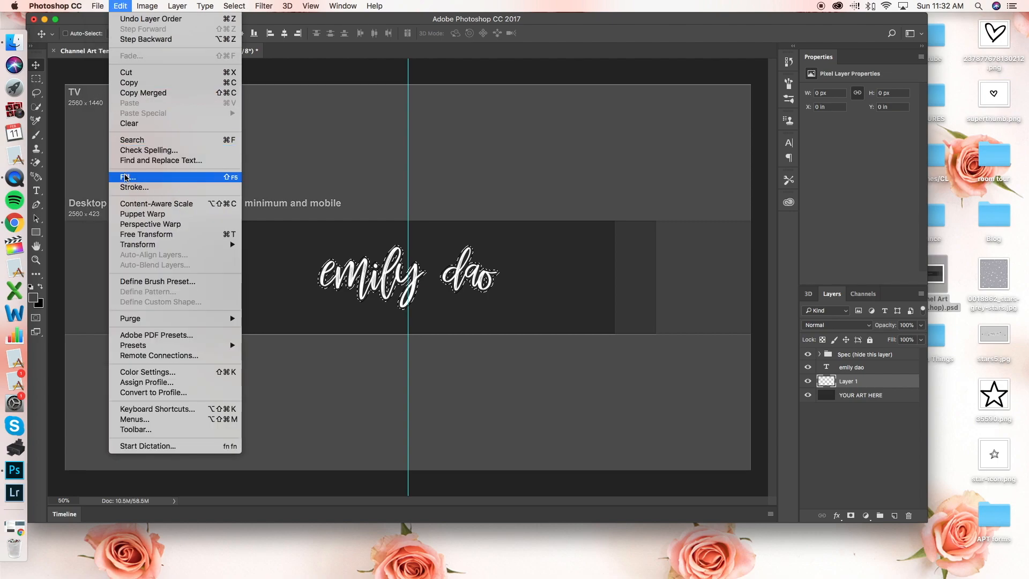
pyautogui.click(126, 177)
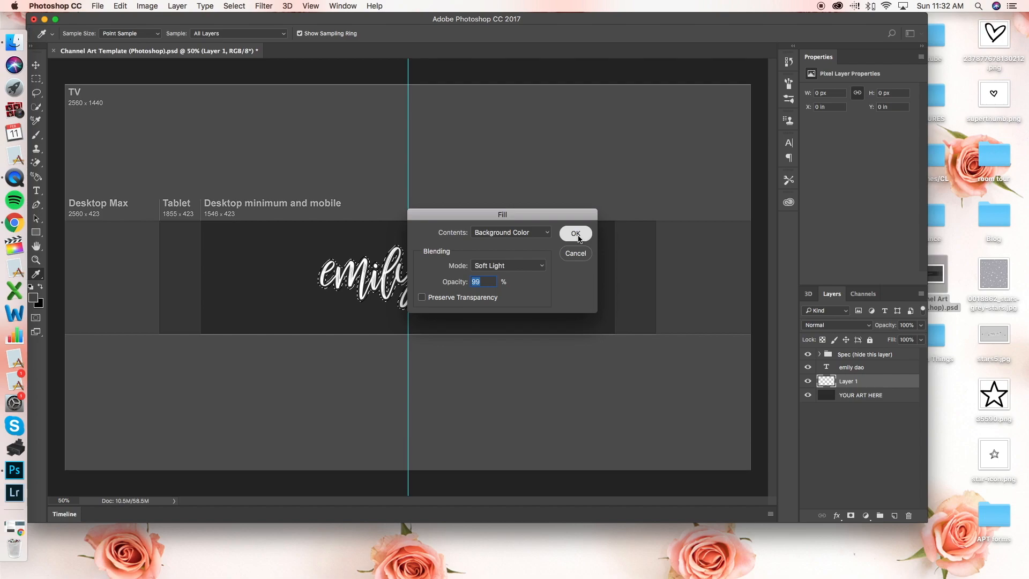
pyautogui.click(576, 233)
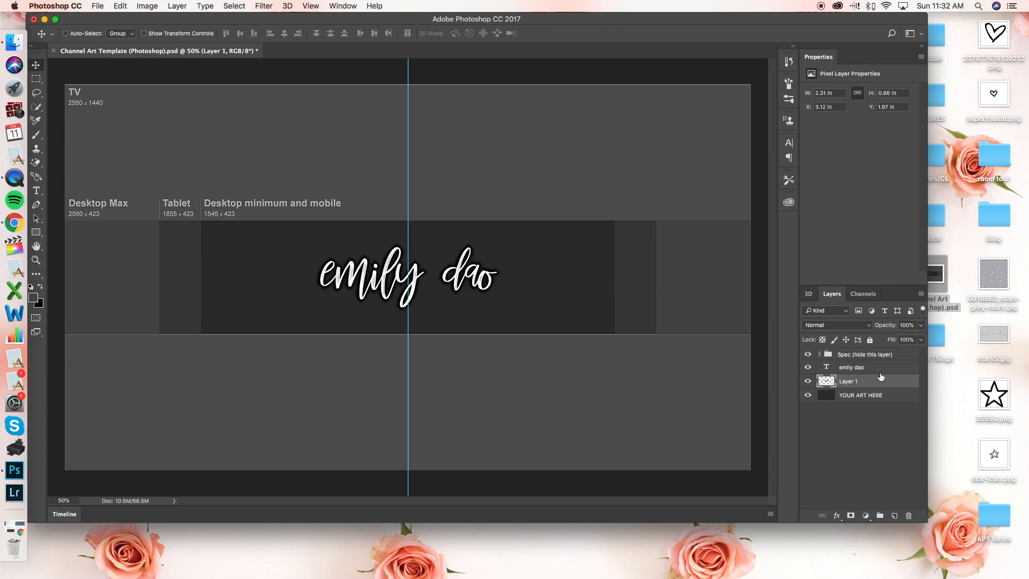
pyautogui.moveTo(878, 372)
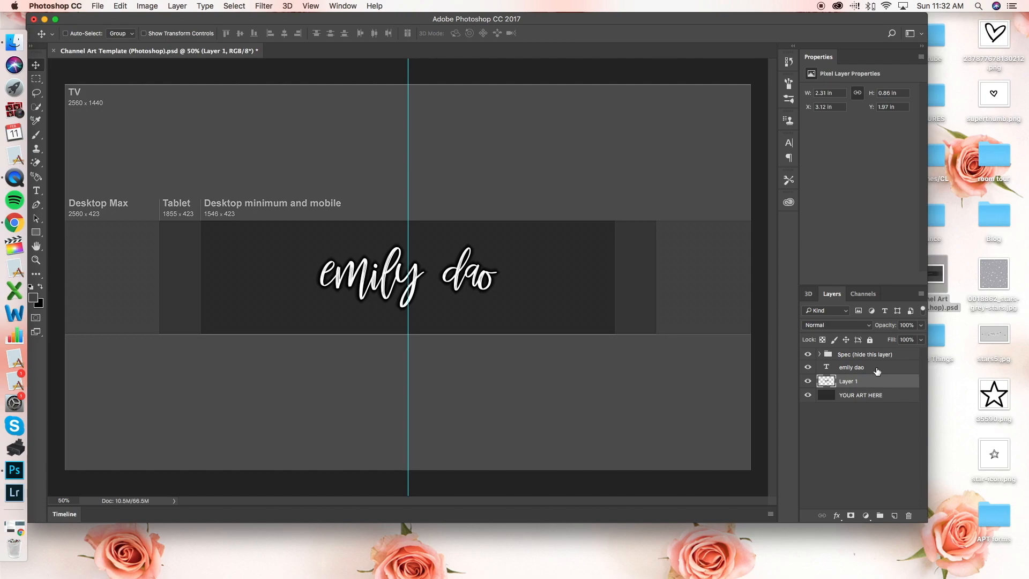
pyautogui.click(851, 366)
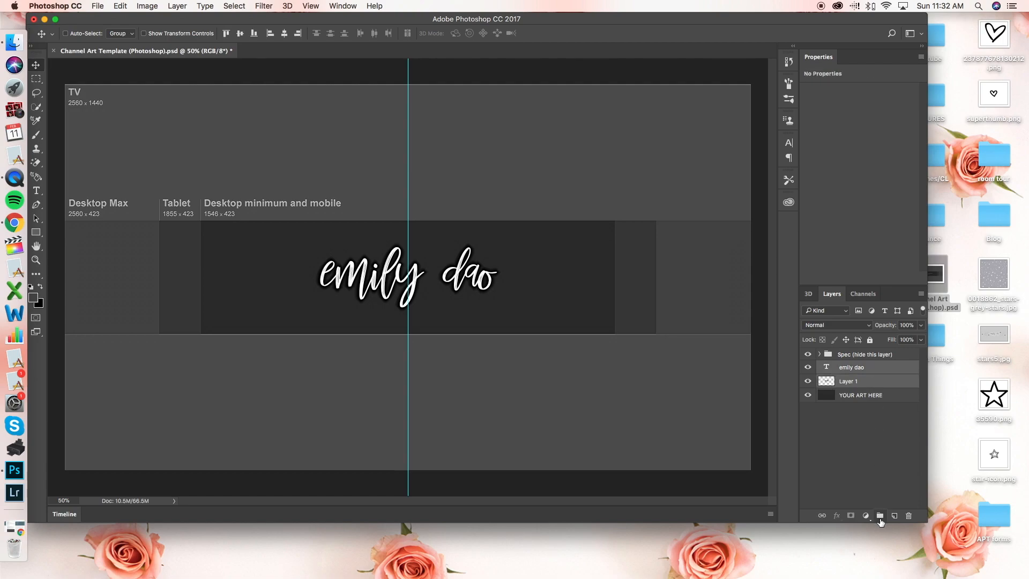
pyautogui.click(880, 515)
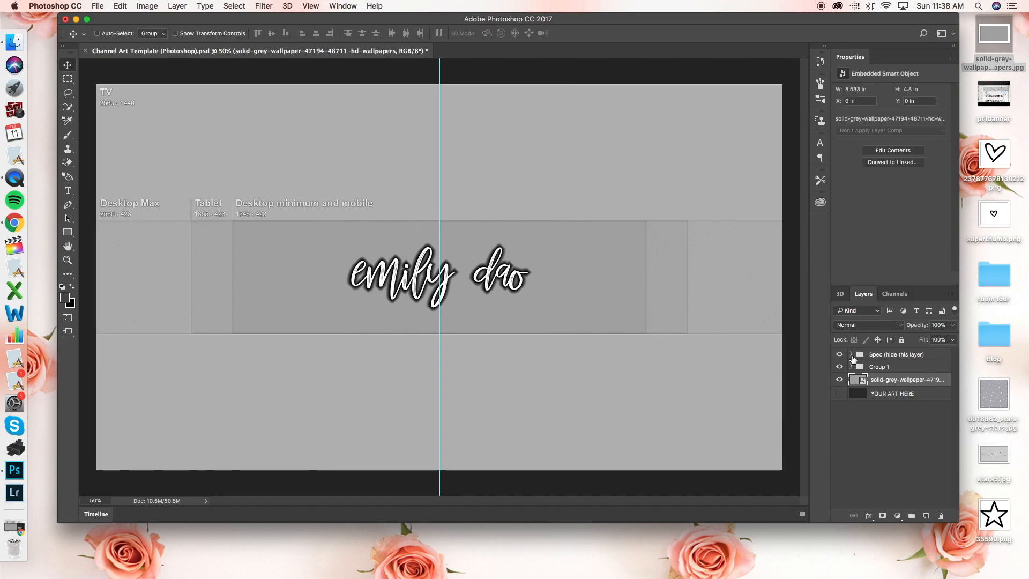
pyautogui.click(851, 355)
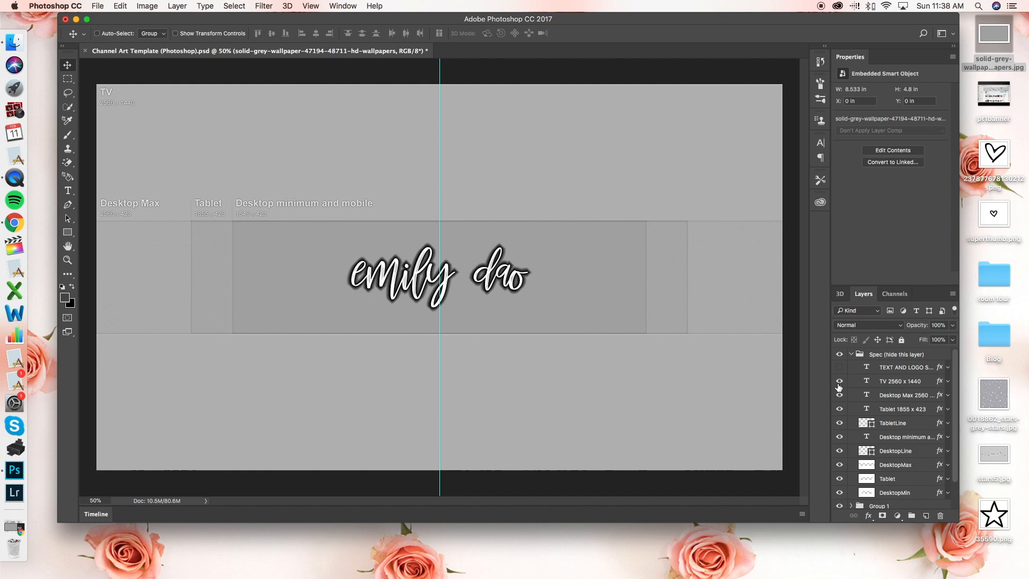
pyautogui.click(839, 381)
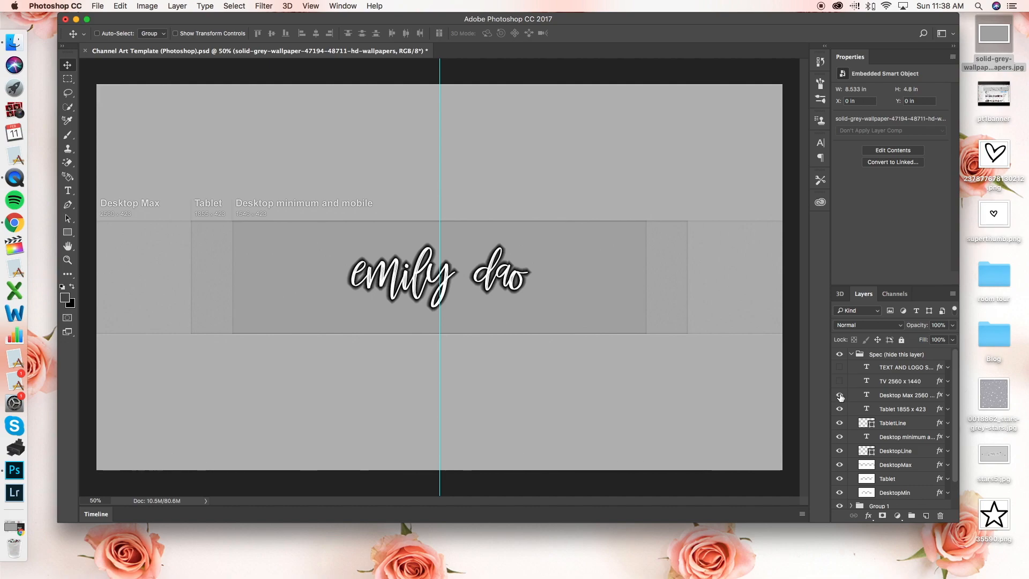
pyautogui.click(840, 394)
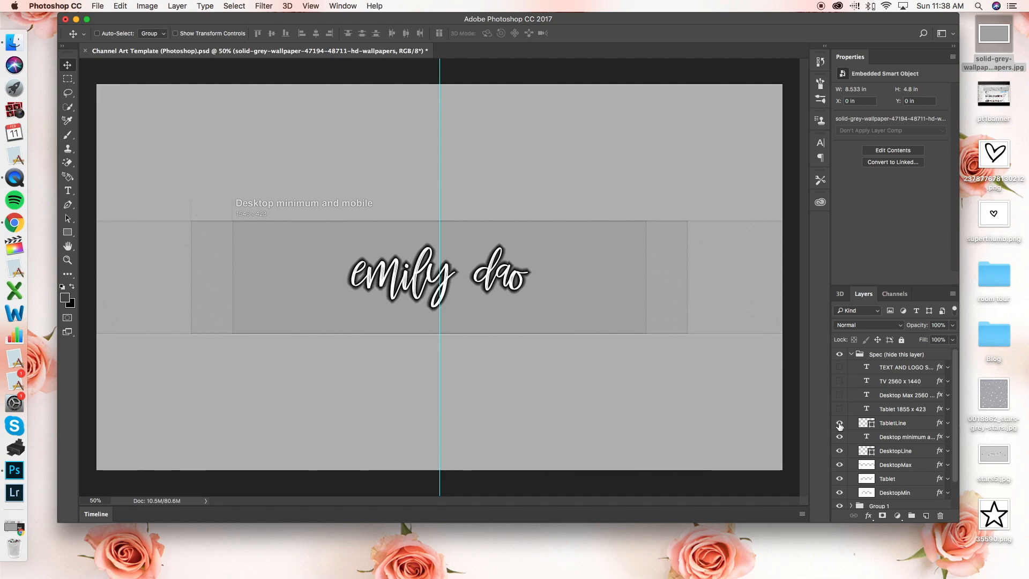
pyautogui.click(840, 423)
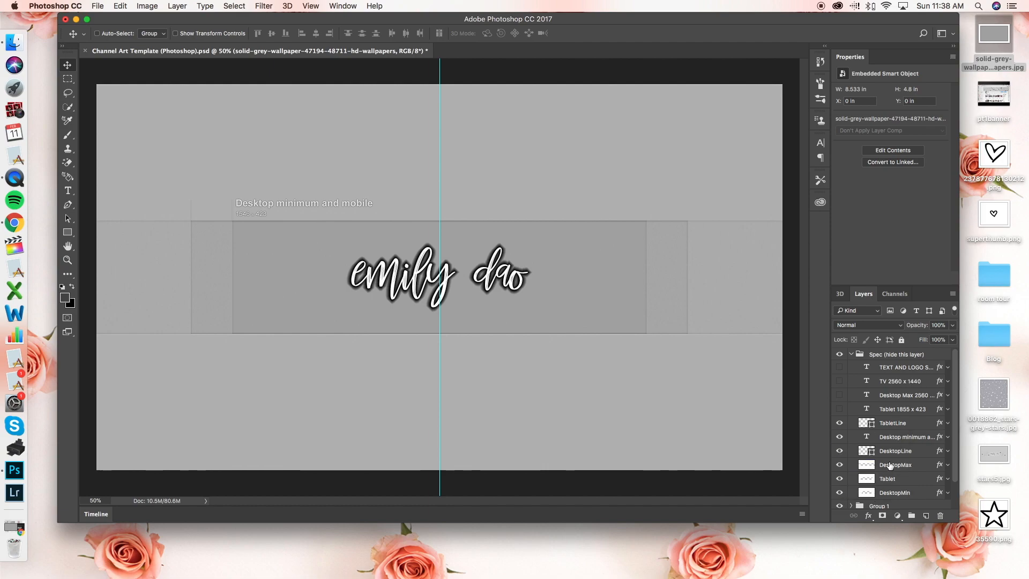
pyautogui.moveTo(892, 422)
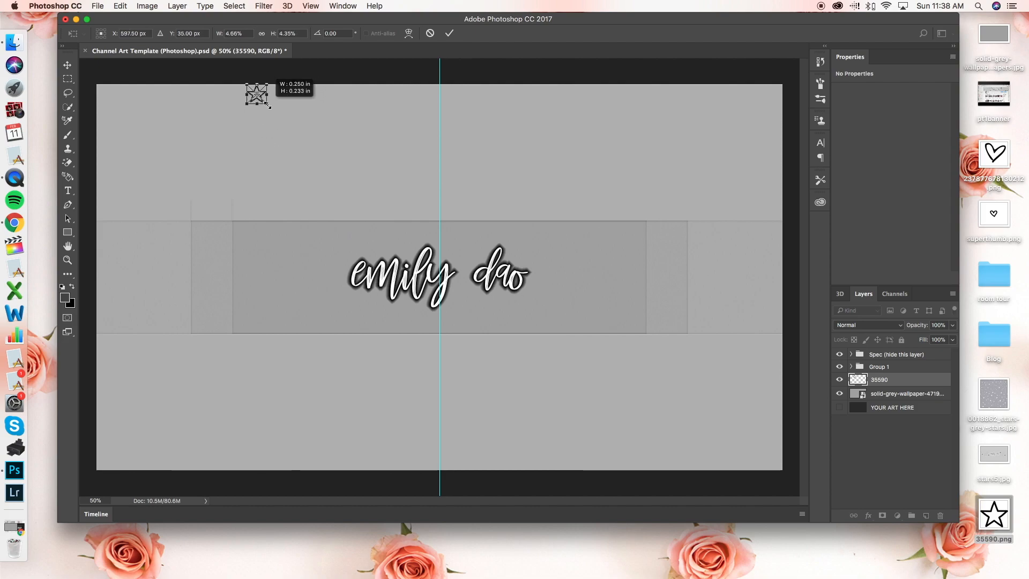
# Place the star image on the banner and duplicate its star-icon layer
pyautogui.click(449, 33)
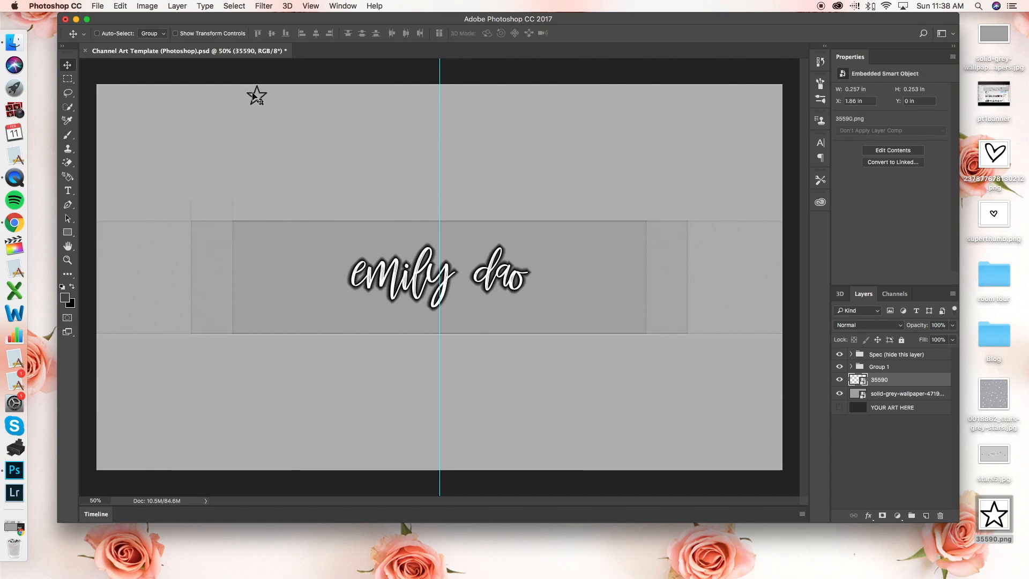
pyautogui.moveTo(257, 96); pyautogui.dragTo(281, 243)
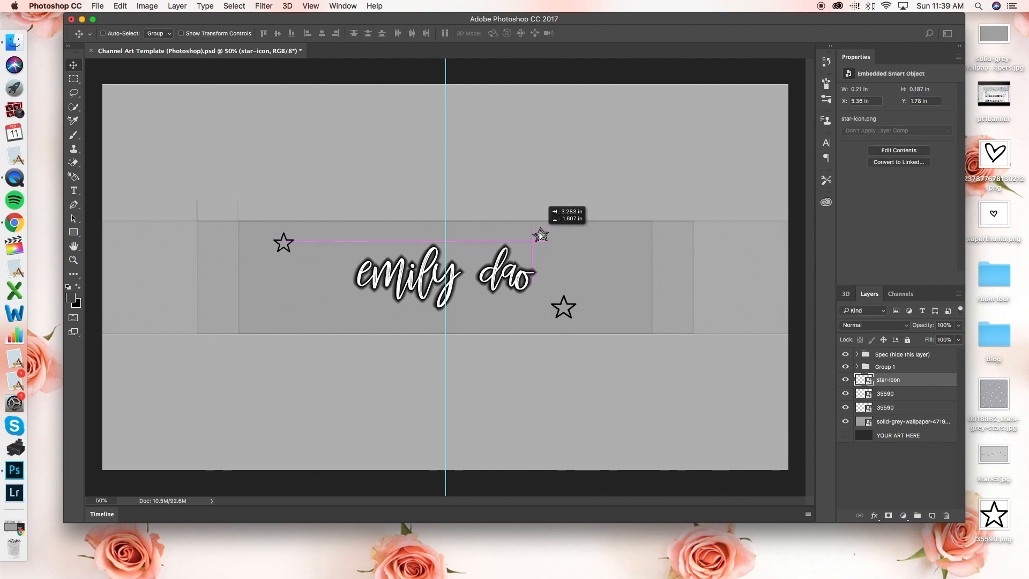
pyautogui.rightClick(540, 235)
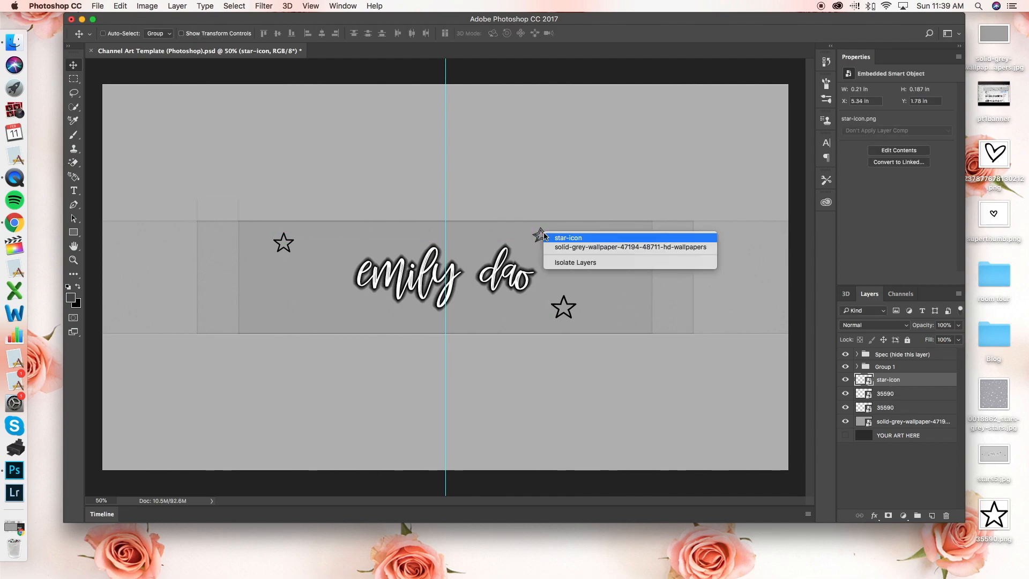
pyautogui.rightClick(538, 235)
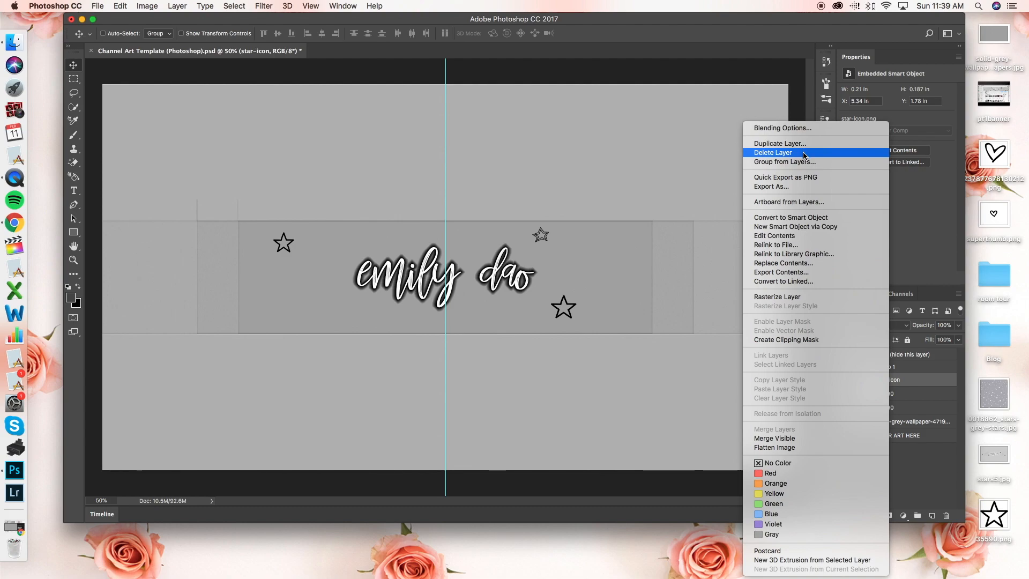
pyautogui.click(780, 143)
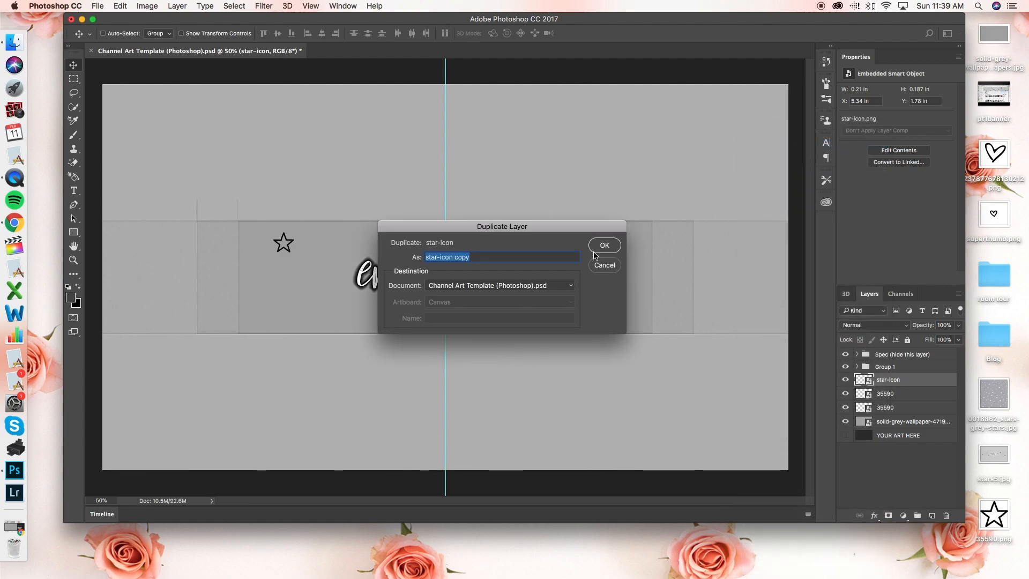
pyautogui.click(603, 245)
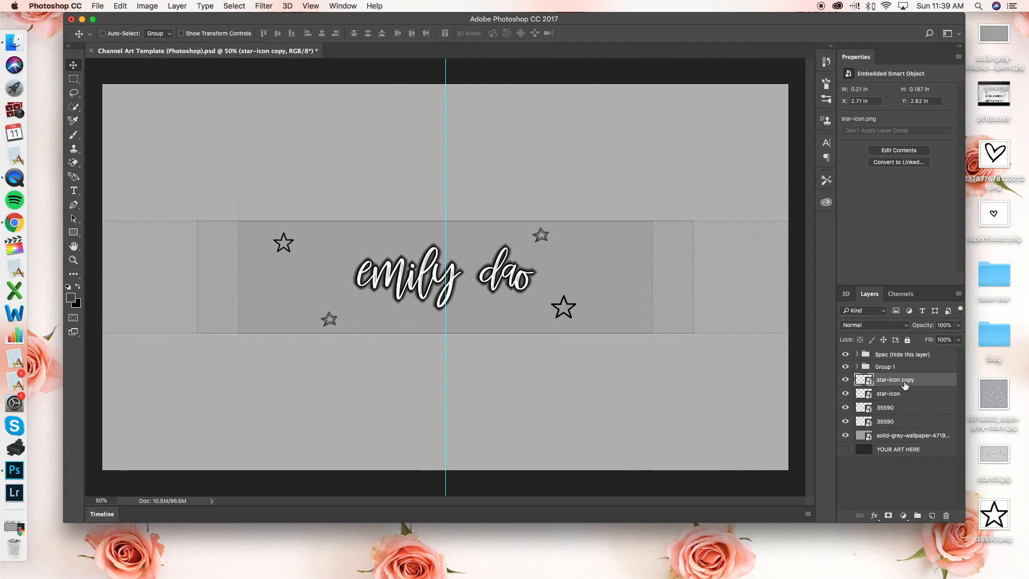
# Select the original star-icon layer and hide a guide layer in the Spec group
pyautogui.click(888, 393)
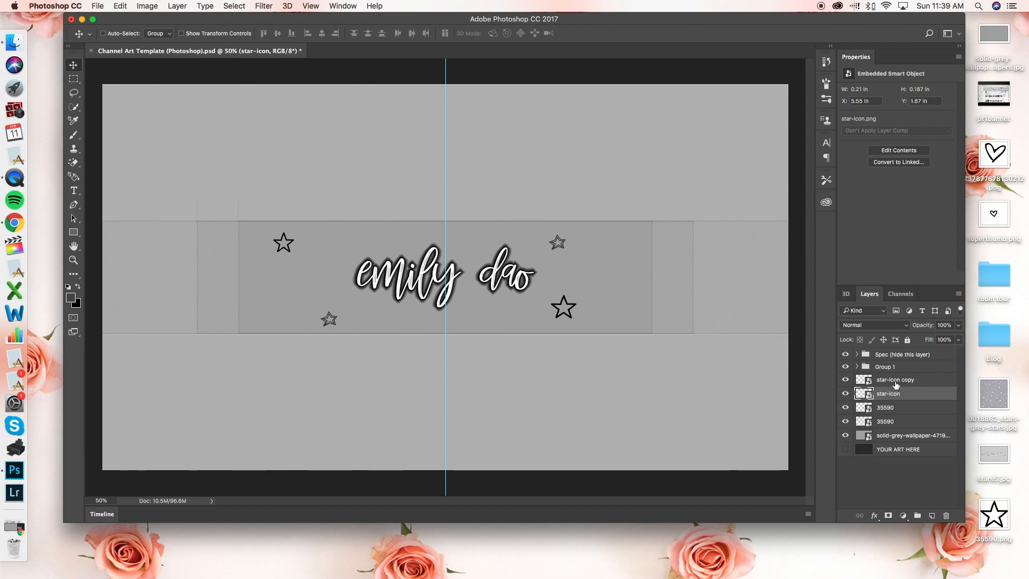
pyautogui.click(856, 355)
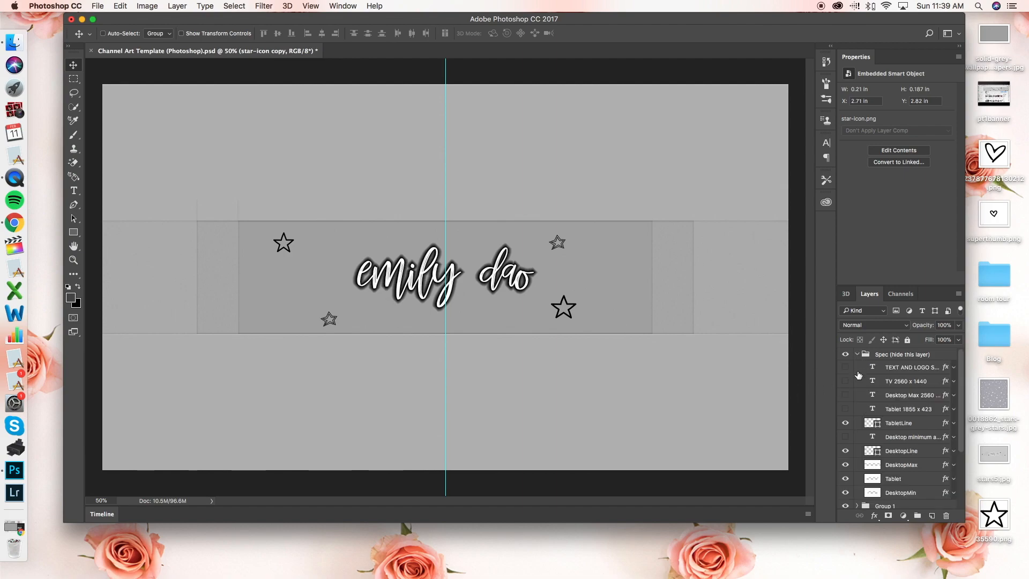
pyautogui.click(845, 437)
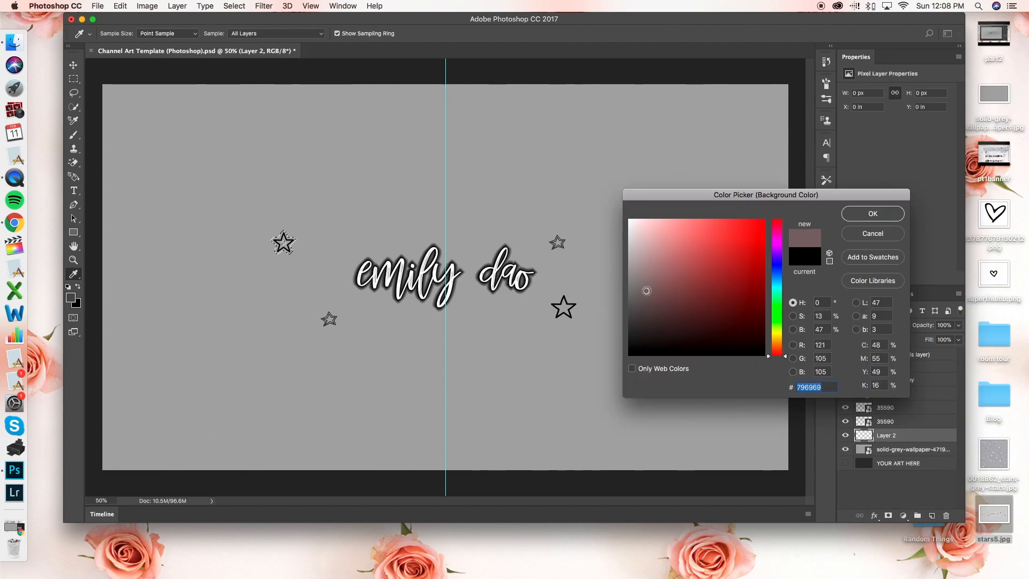
# Stroke the top-left and lower-right stars with a white outline
pyautogui.click(872, 233)
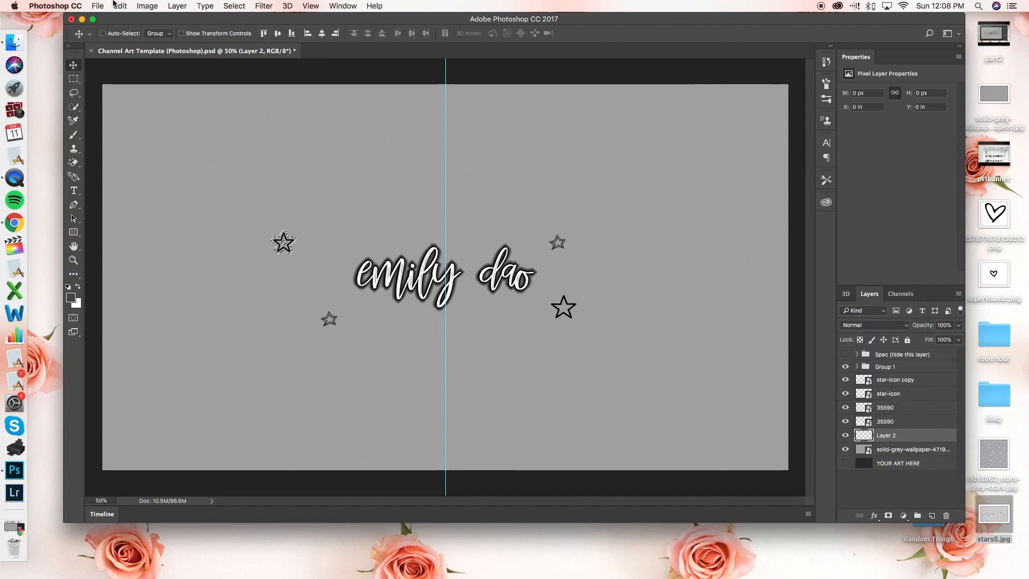
pyautogui.click(120, 6)
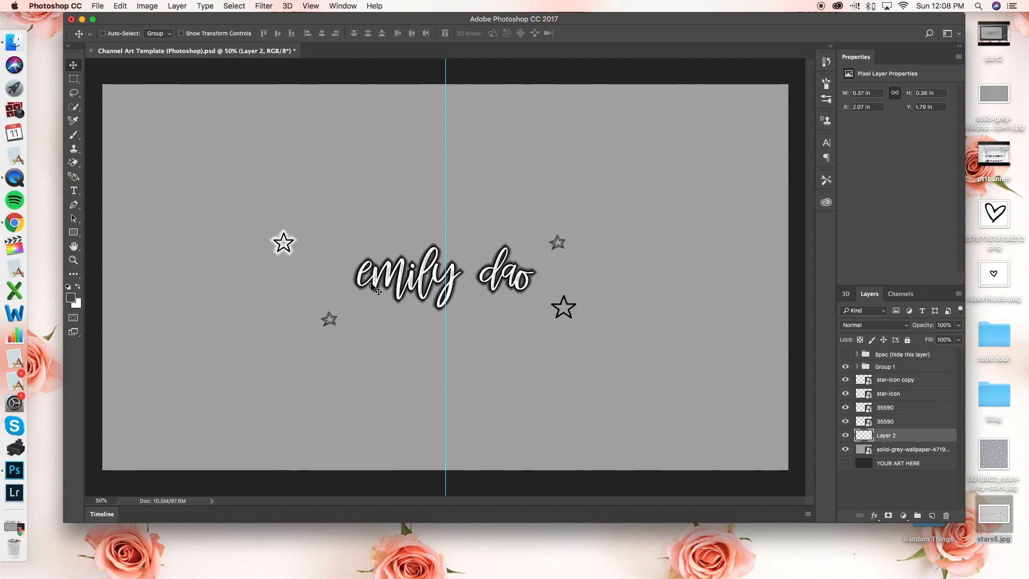
pyautogui.click(885, 421)
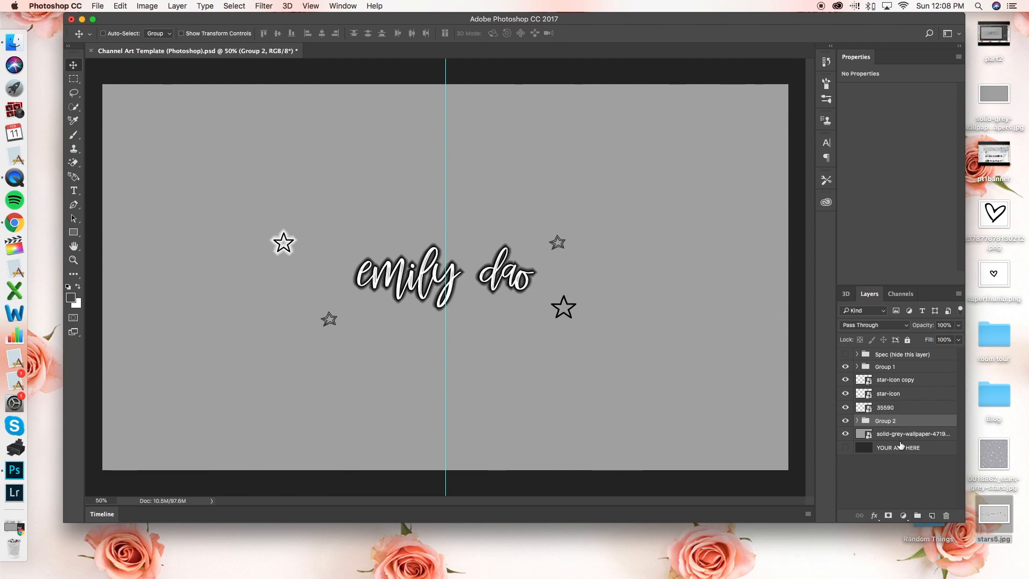
pyautogui.rightClick(864, 407)
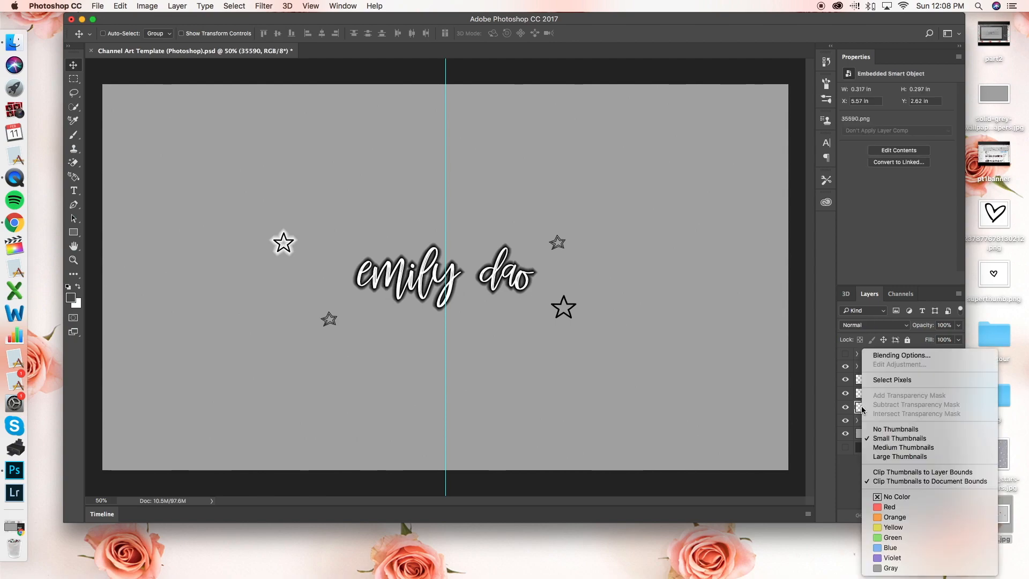
pyautogui.click(205, 6)
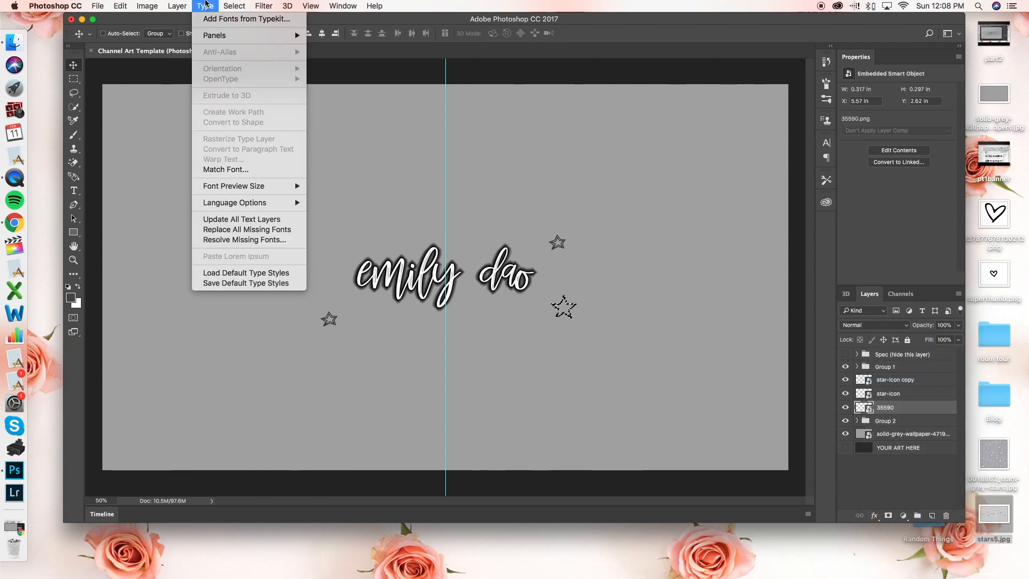
pyautogui.click(234, 5)
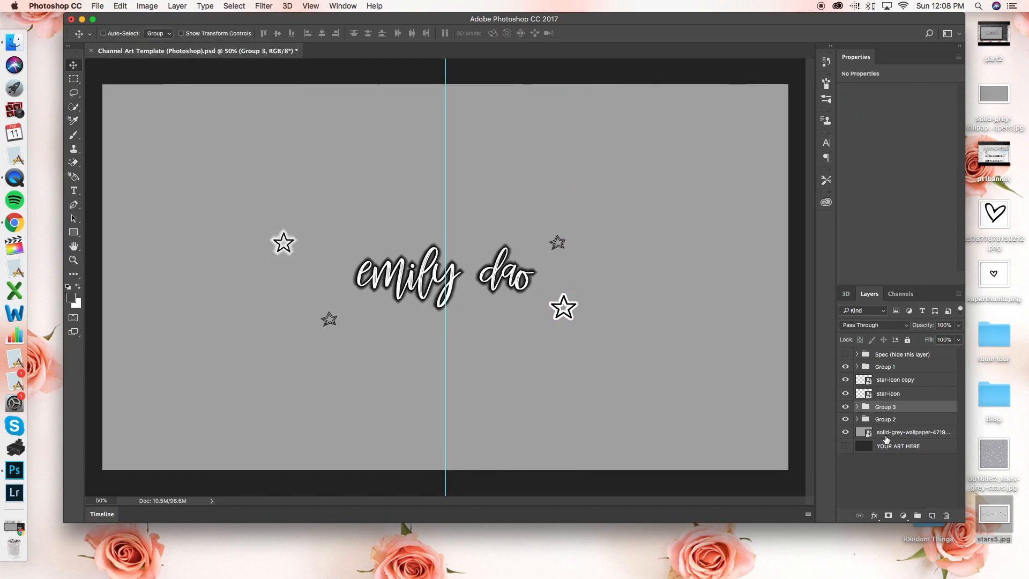
pyautogui.click(889, 393)
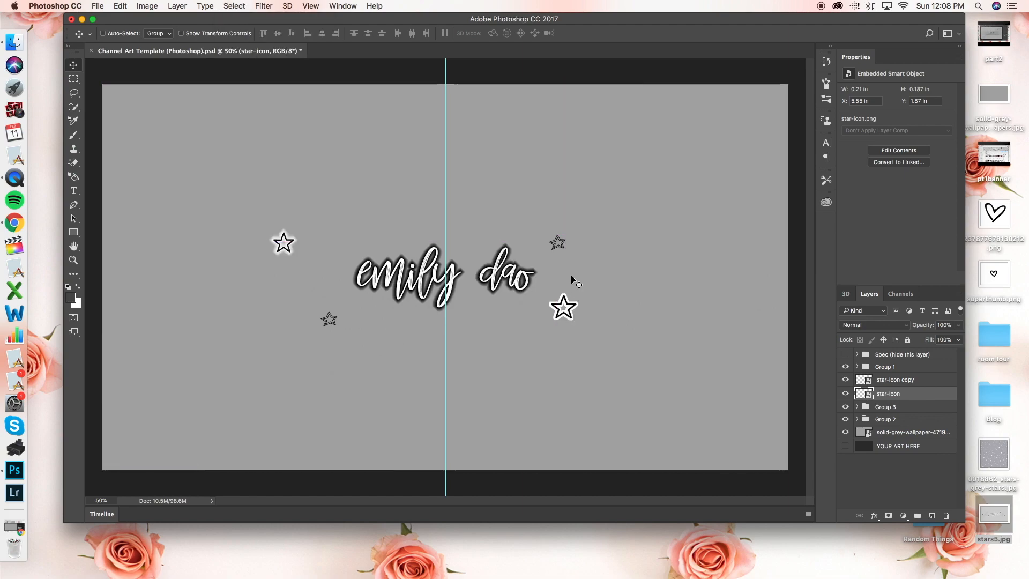
# Duplicate the Group 5, Group 4 and another outlined star group
pyautogui.rightClick(885, 366)
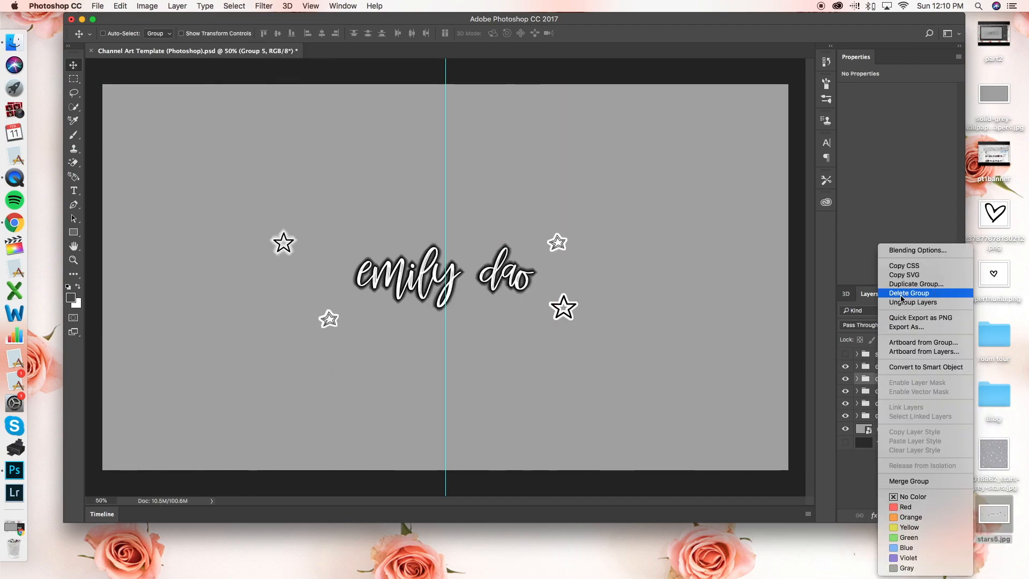
pyautogui.click(916, 284)
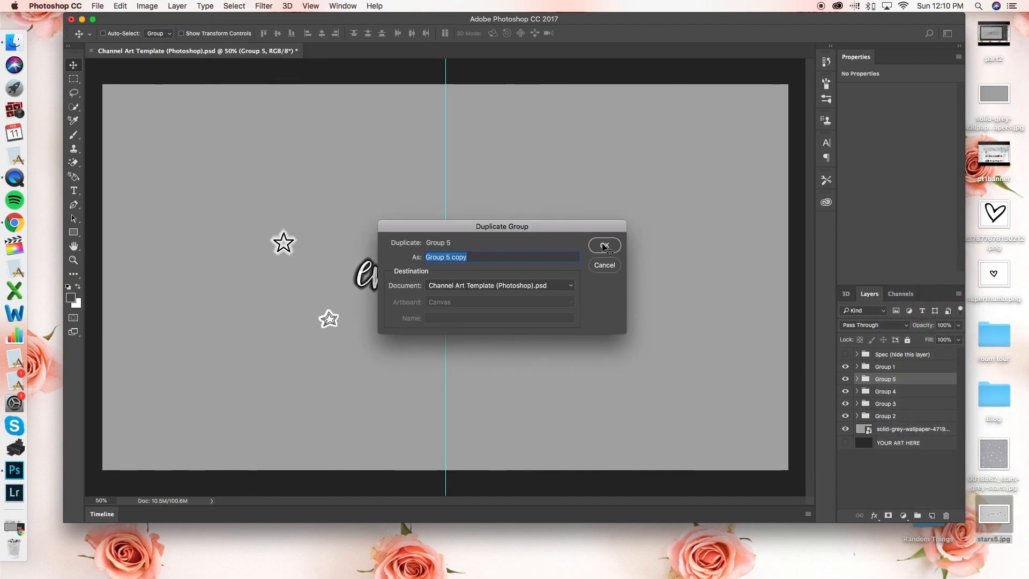
pyautogui.click(604, 245)
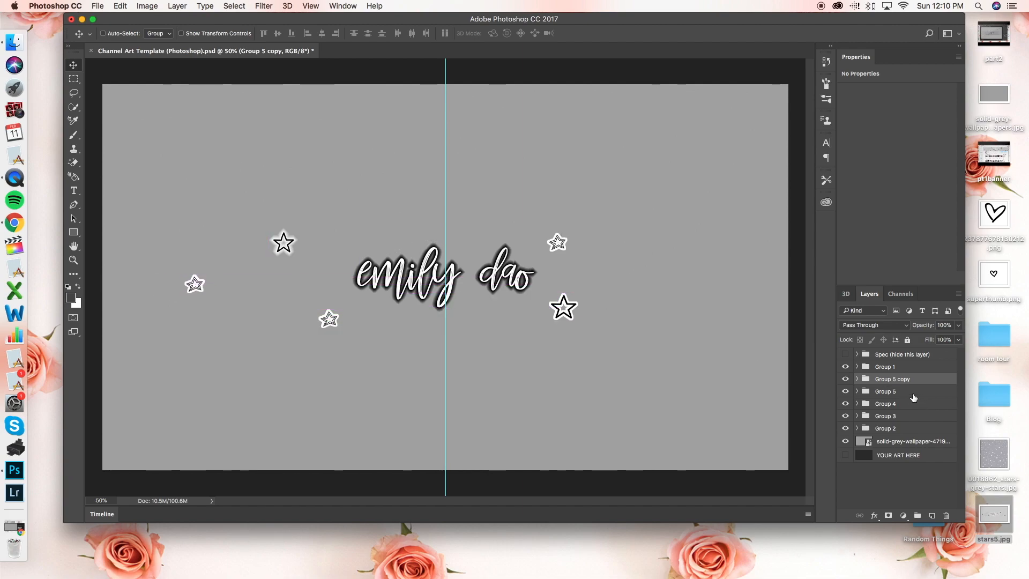
pyautogui.rightClick(885, 403)
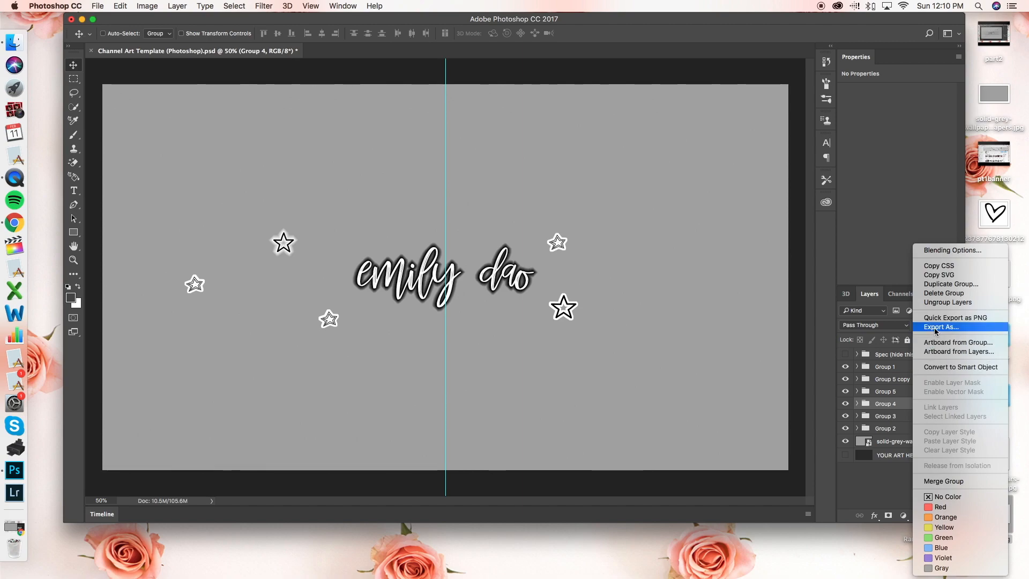
pyautogui.moveTo(950, 283)
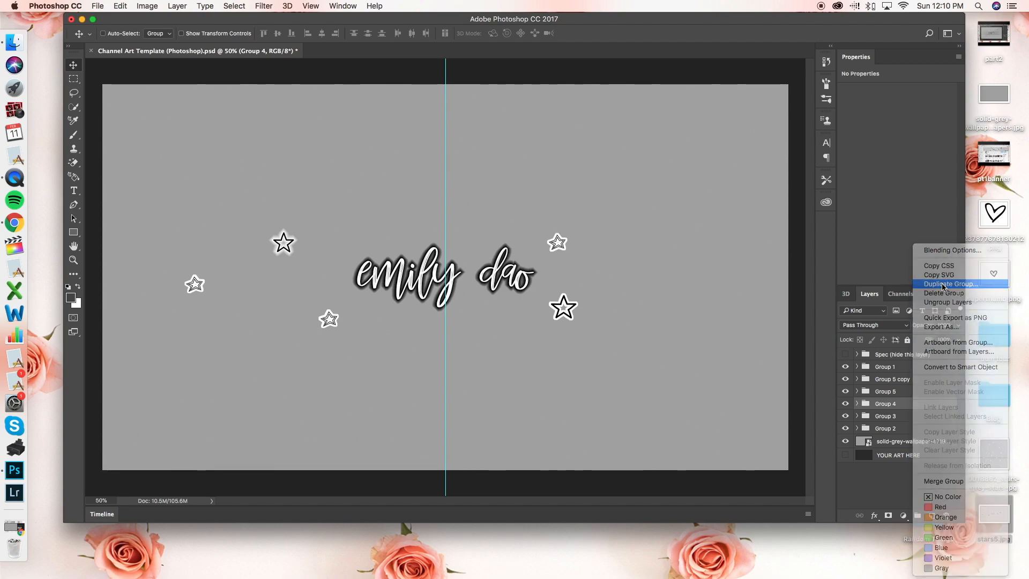
pyautogui.click(950, 284)
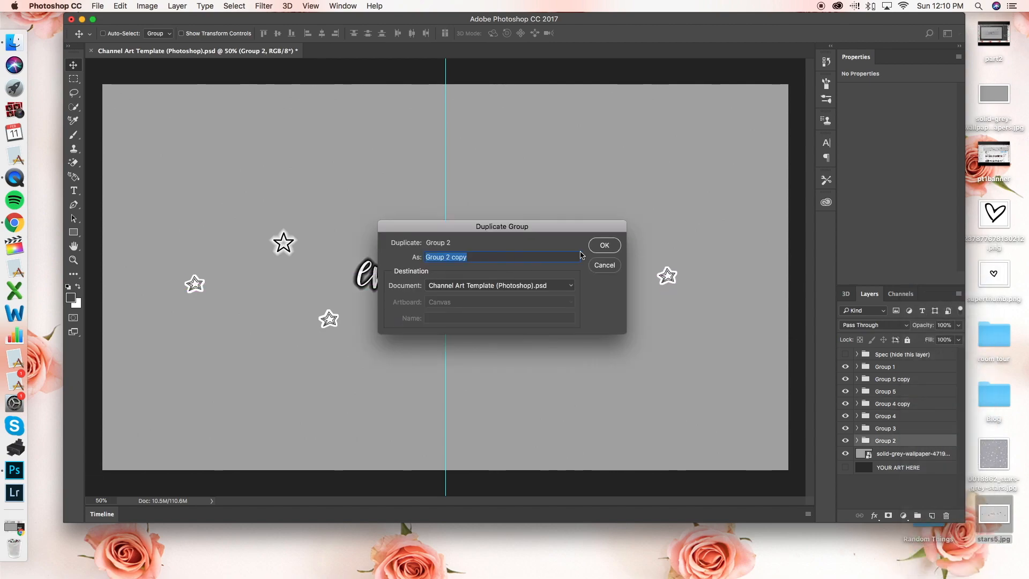
pyautogui.click(603, 245)
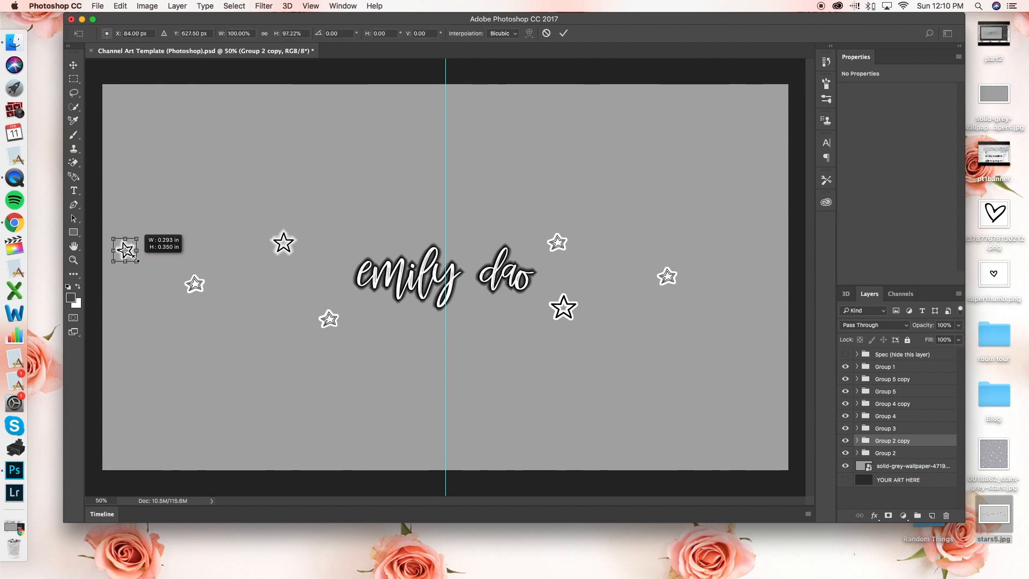
pyautogui.rightClick(891, 441)
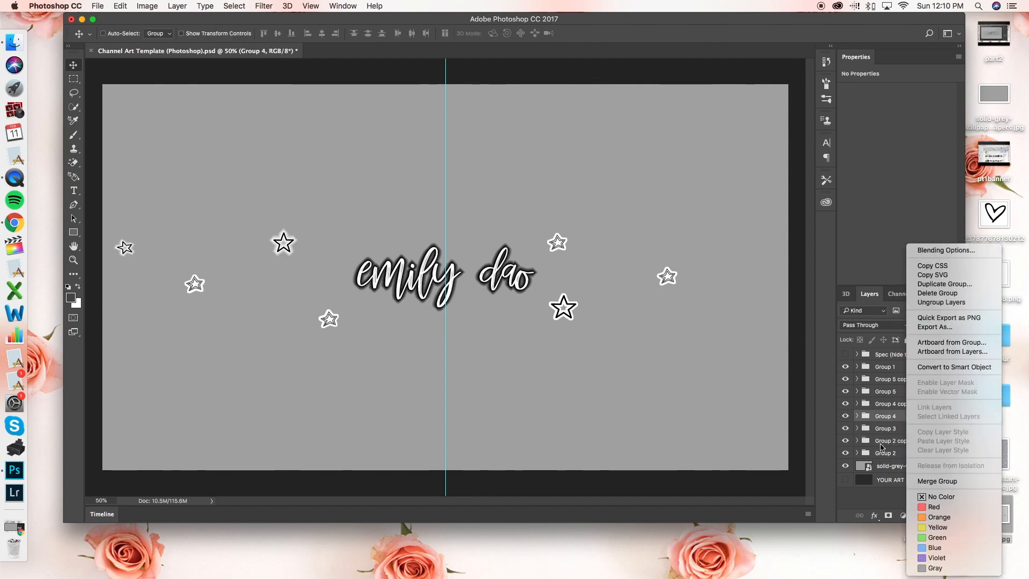
pyautogui.click(97, 6)
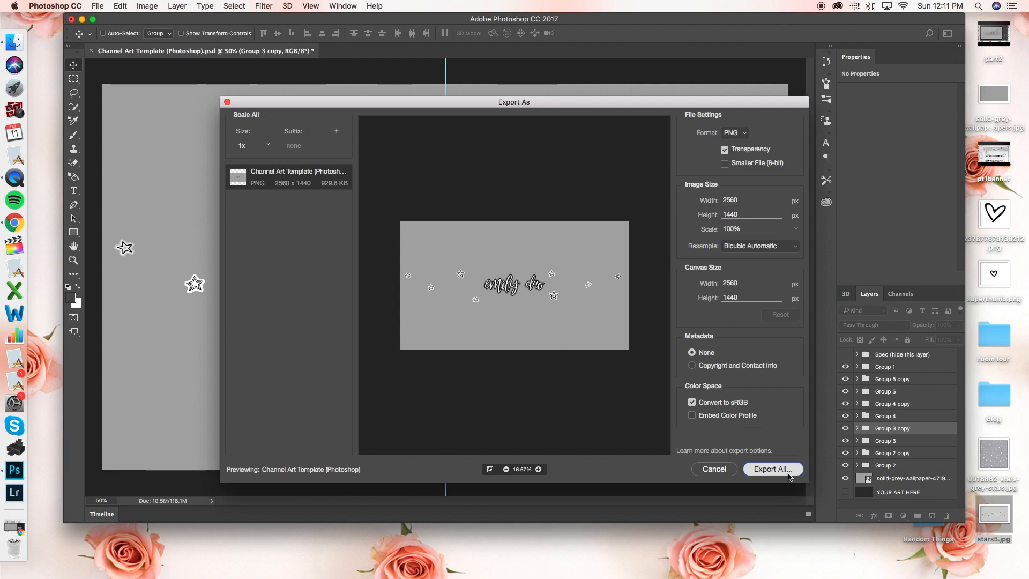
# Export the whole banner as a 2560×1440 PNG
pyautogui.click(773, 469)
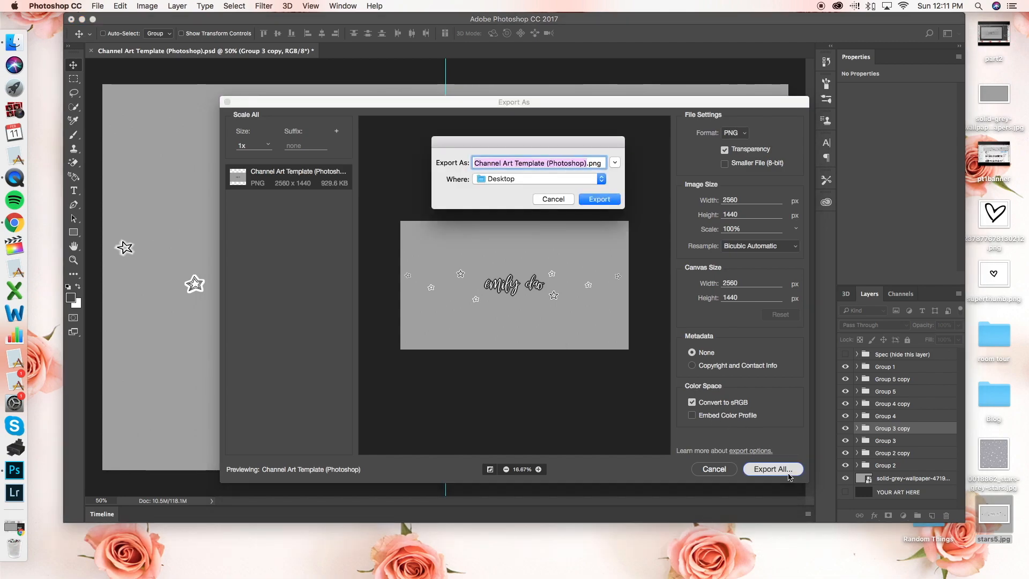
pyautogui.moveTo(507, 208)
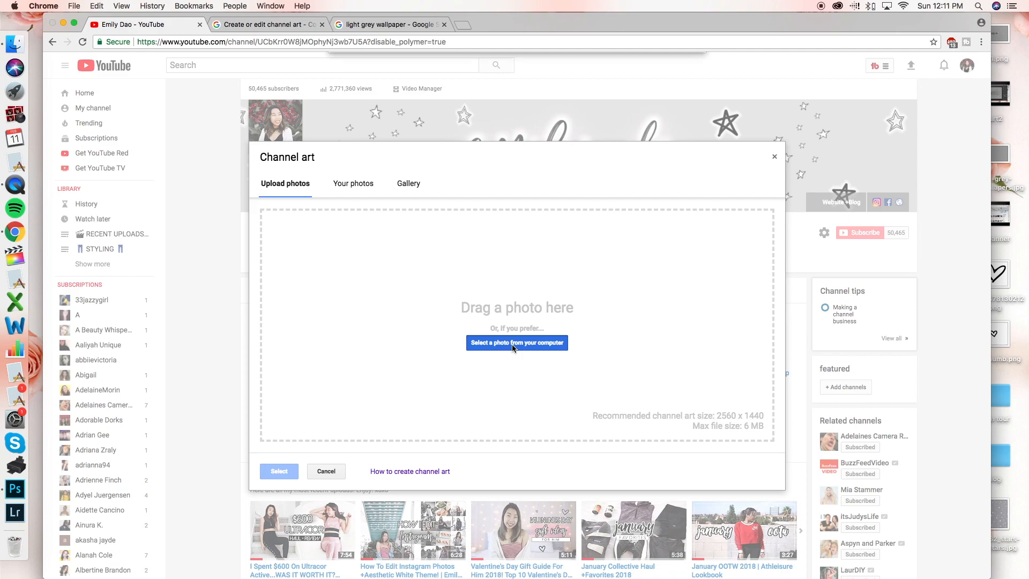
# Upload opt1.png from the computer and confirm it as the channel art
pyautogui.click(516, 342)
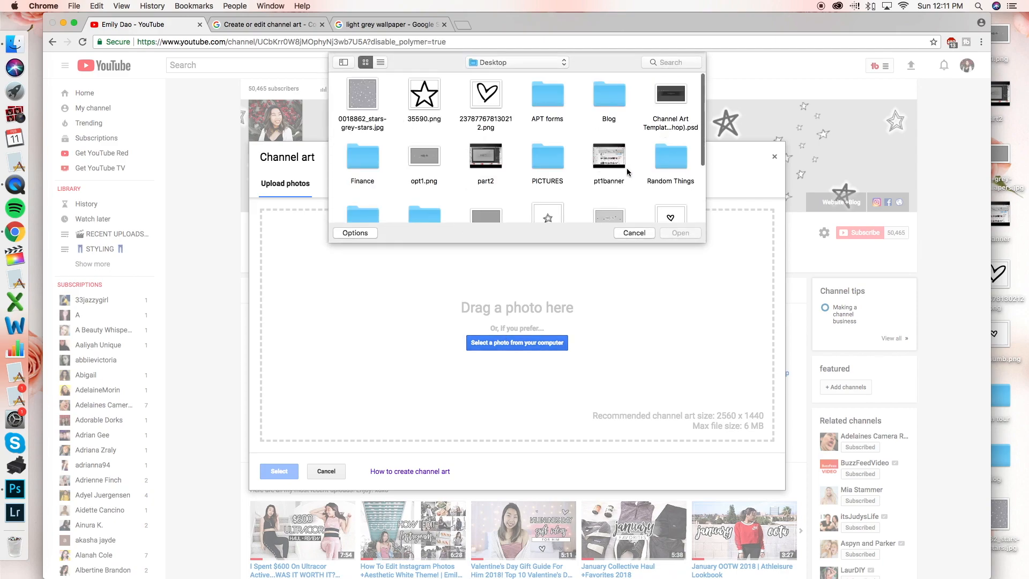
pyautogui.click(424, 155)
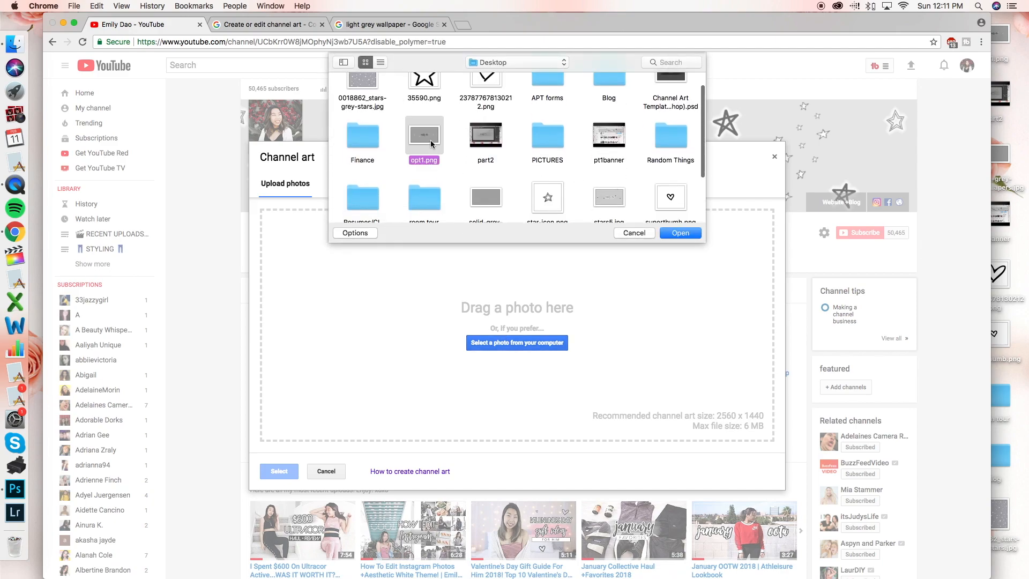
pyautogui.click(680, 232)
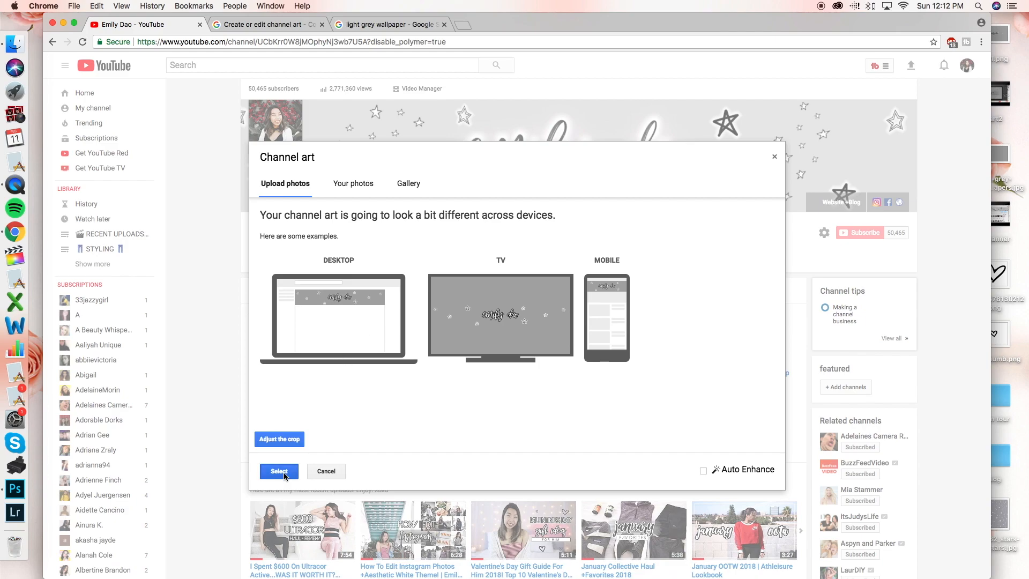
pyautogui.click(278, 471)
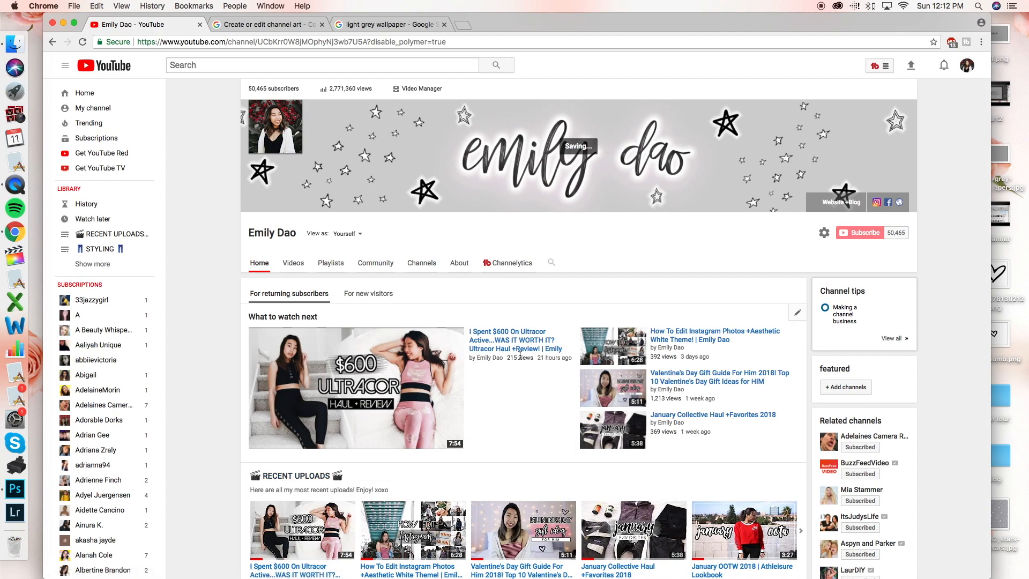